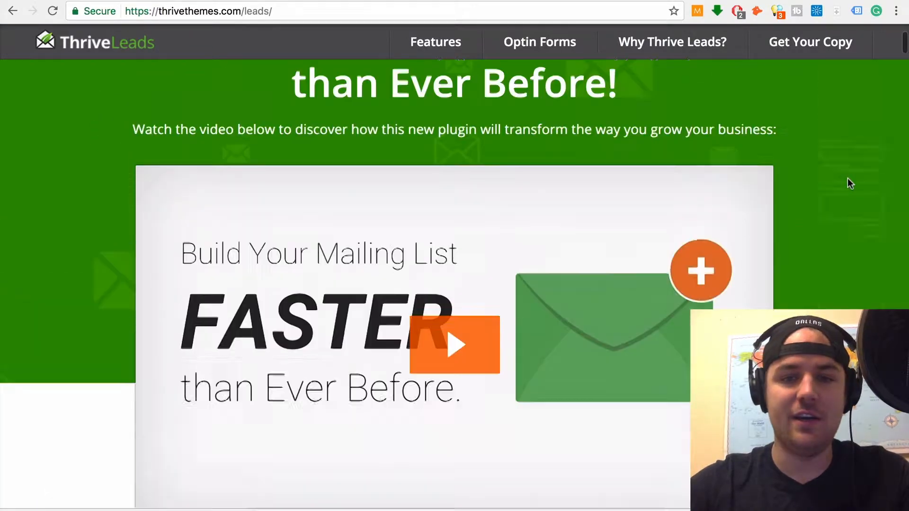
Scroll through the Thrive Leads feature cards on thrivethemes.com/leads.
scroll(up, 3)
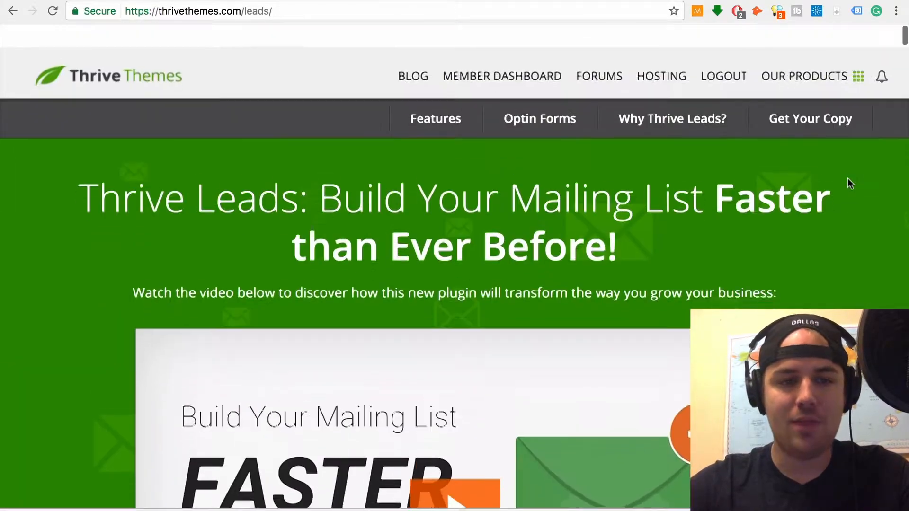
scroll(up, 3)
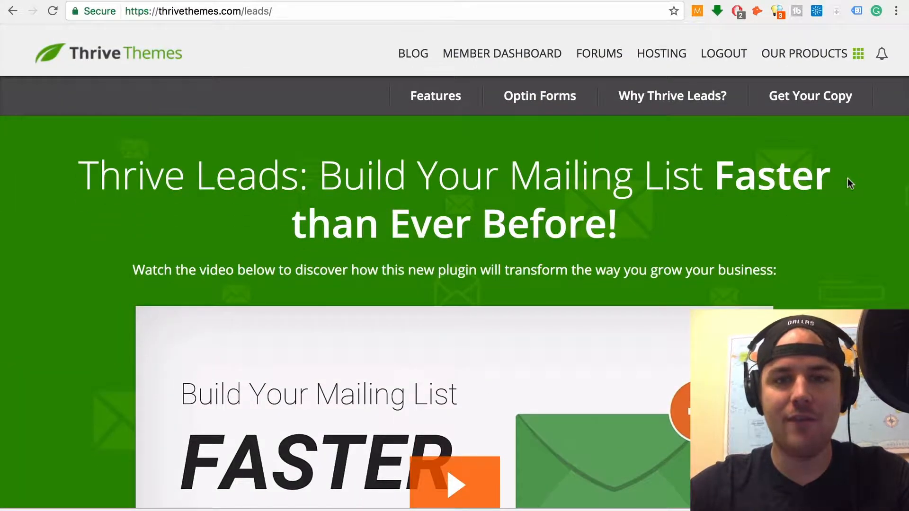
scroll(down, 3)
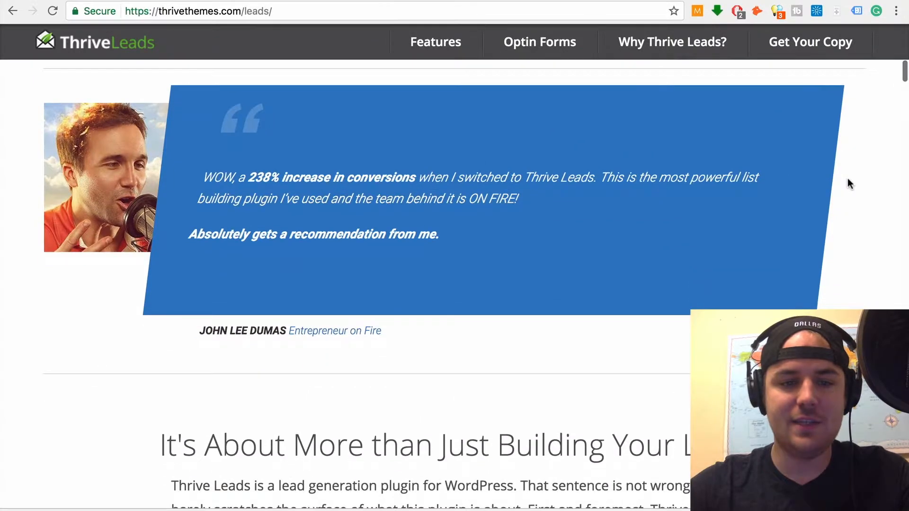
scroll(down, 3)
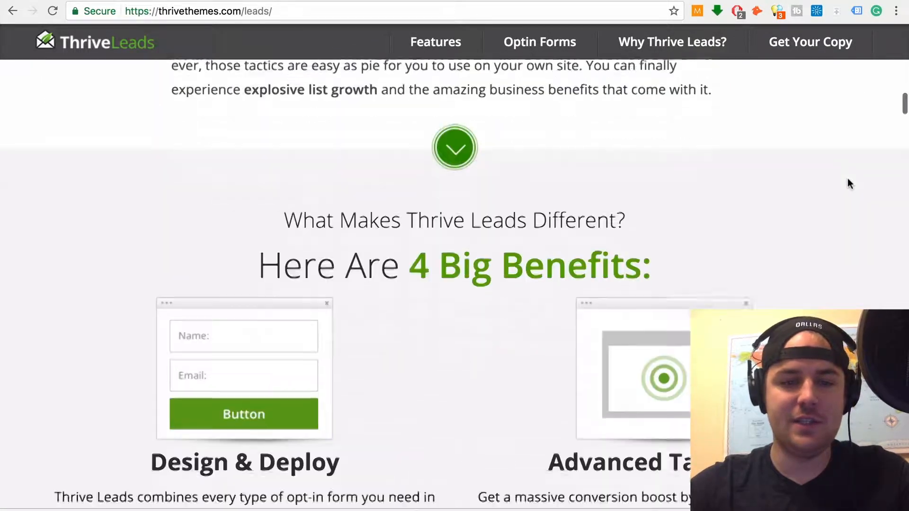
scroll(down, 3)
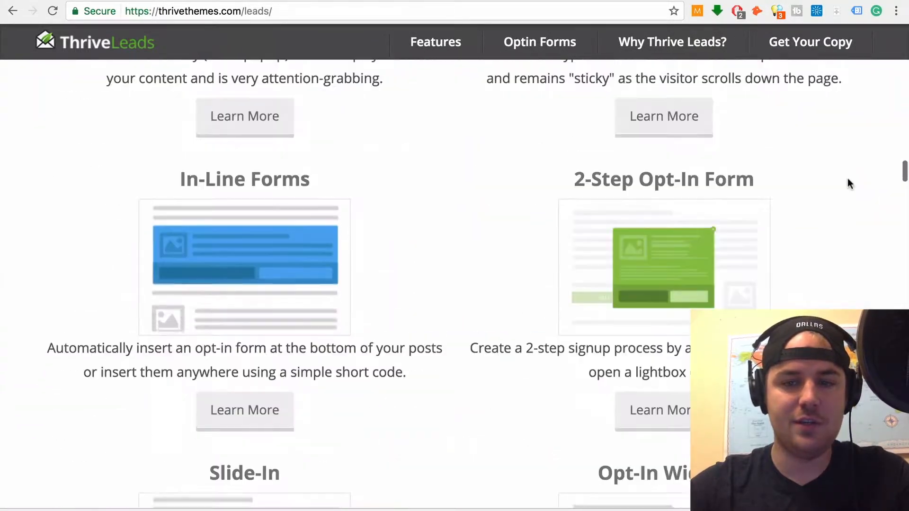
scroll(up, 3)
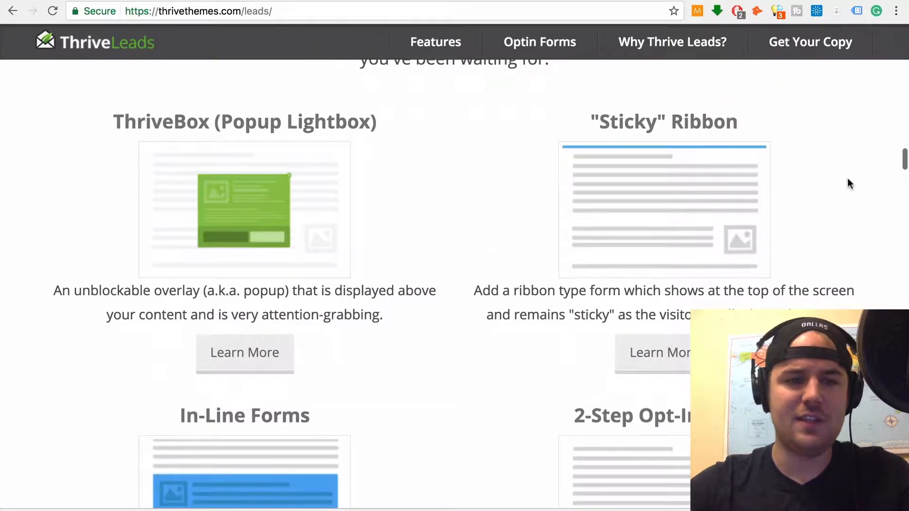
scroll(down, 3)
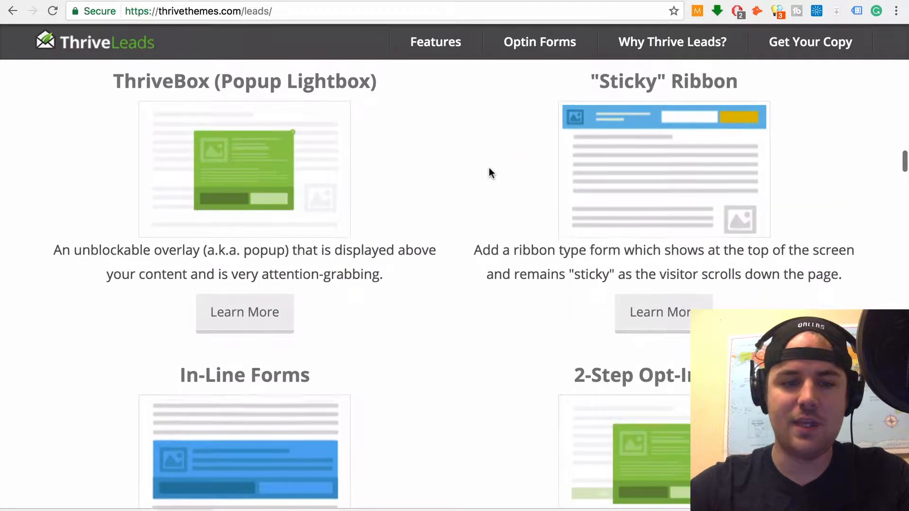
scroll(down, 3)
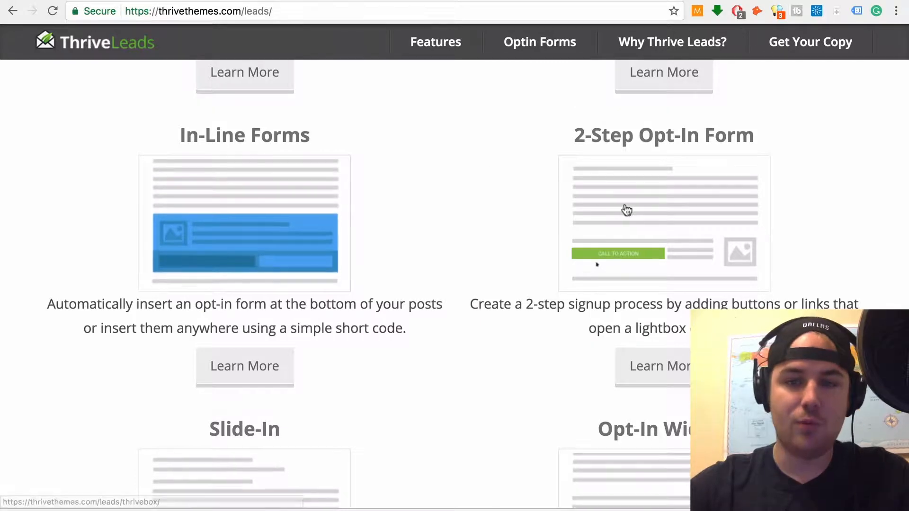
scroll(down, 3)
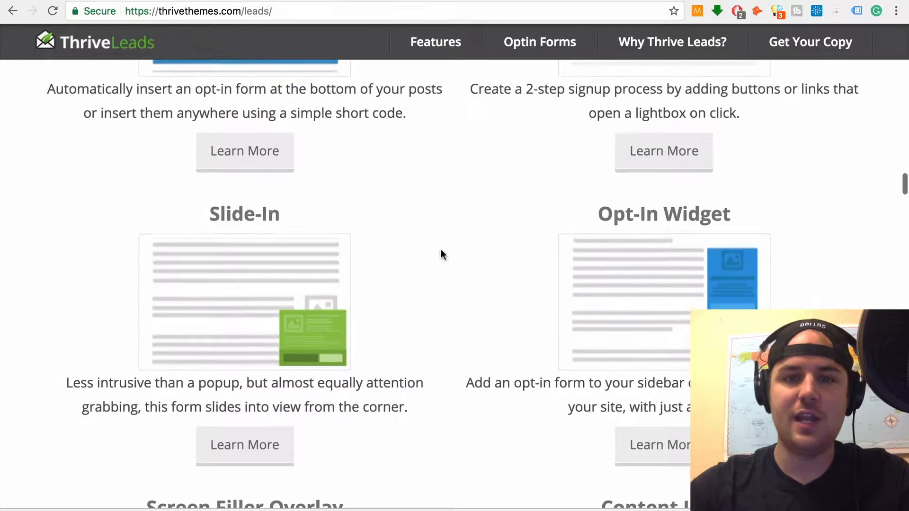
scroll(down, 3)
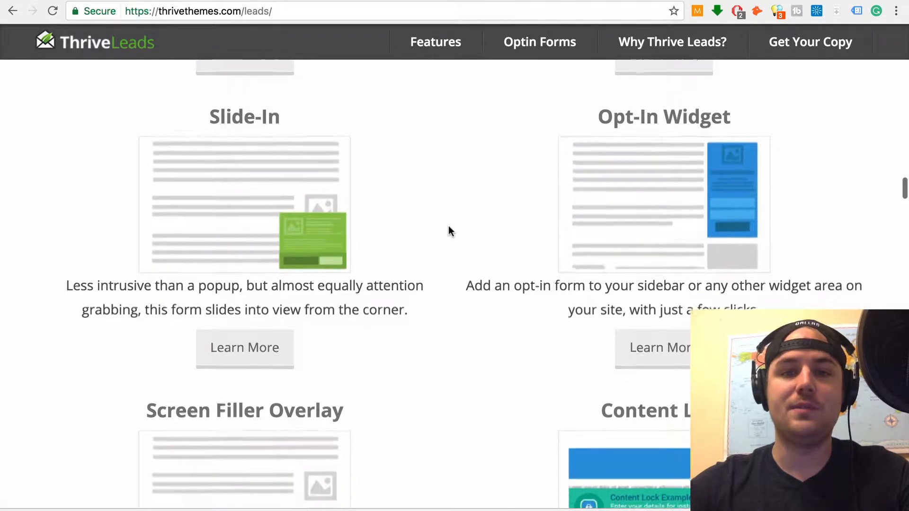
scroll(down, 3)
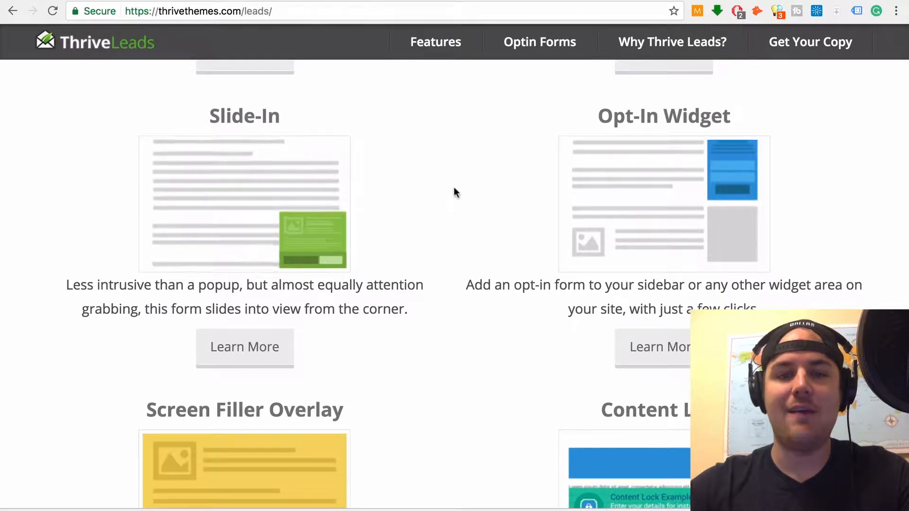
scroll(down, 3)
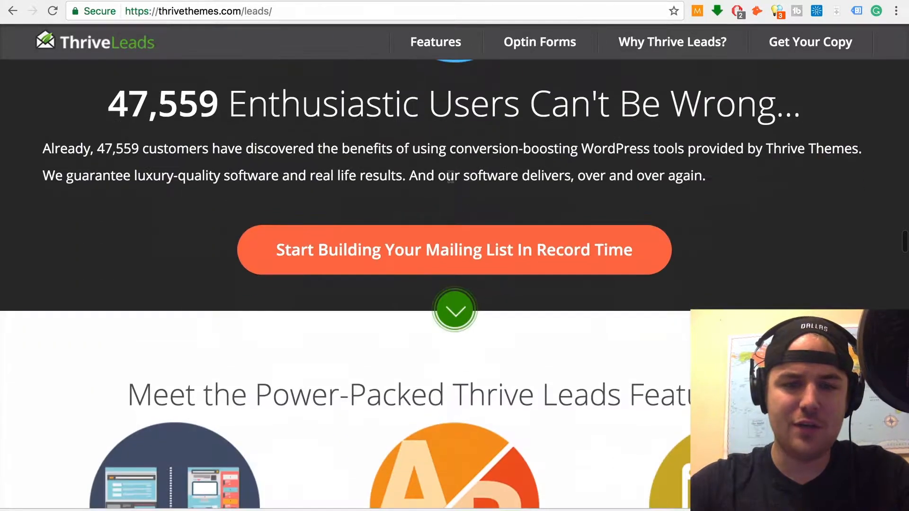
scroll(down, 3)
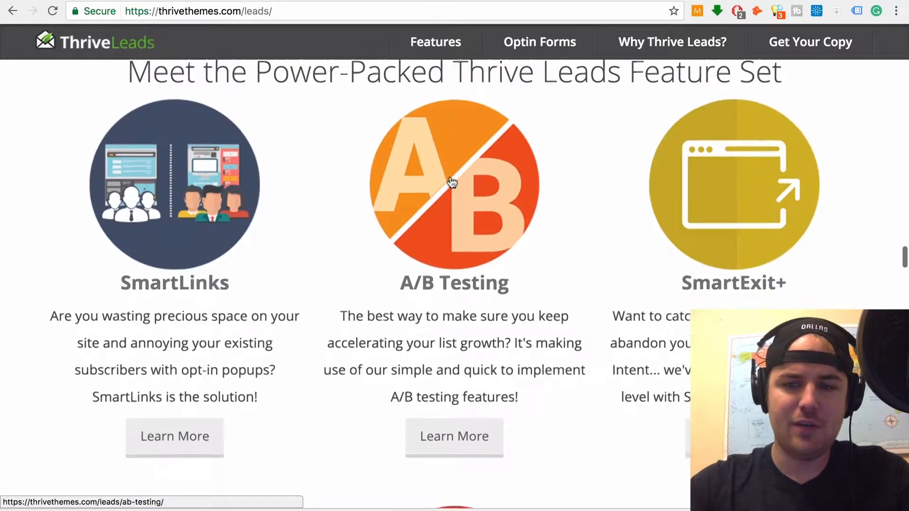
scroll(up, 3)
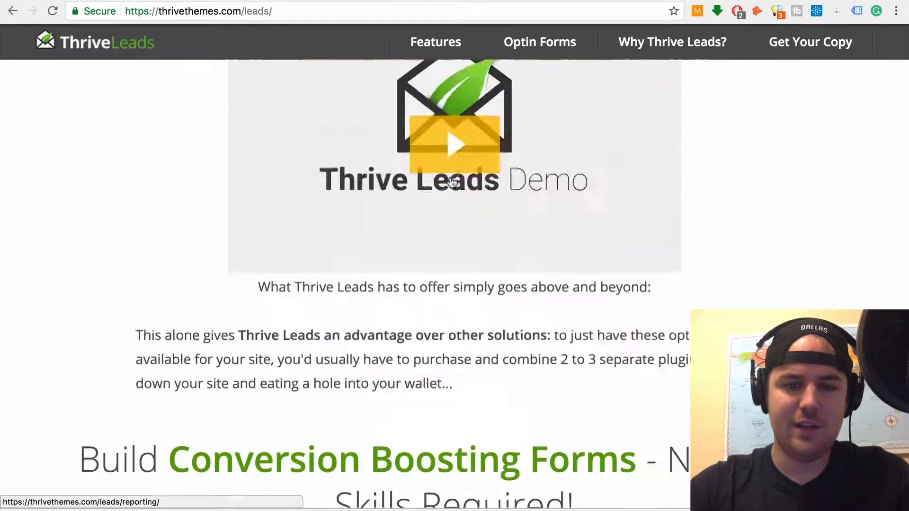
scroll(down, 3)
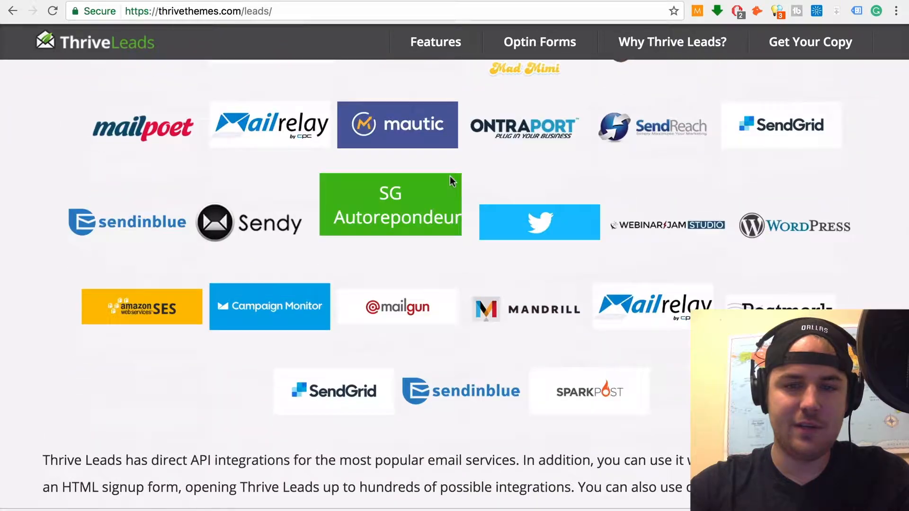
scroll(up, 3)
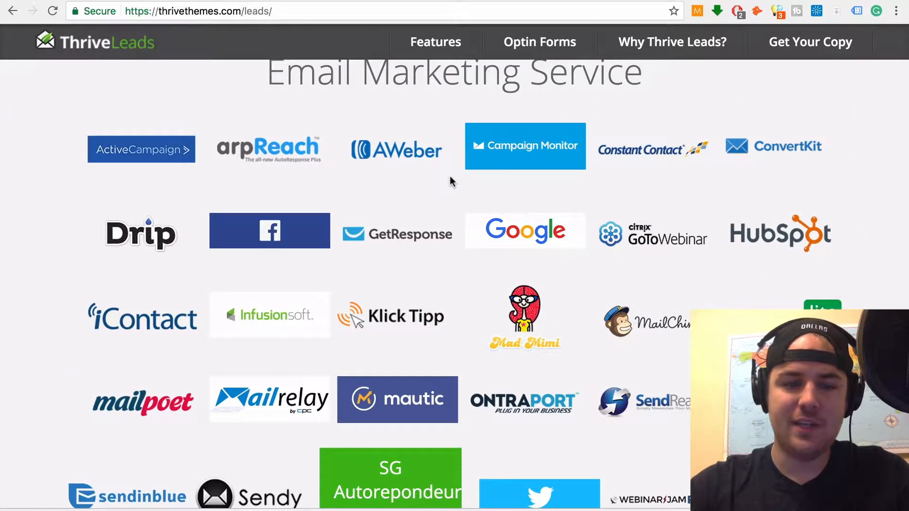
scroll(down, 3)
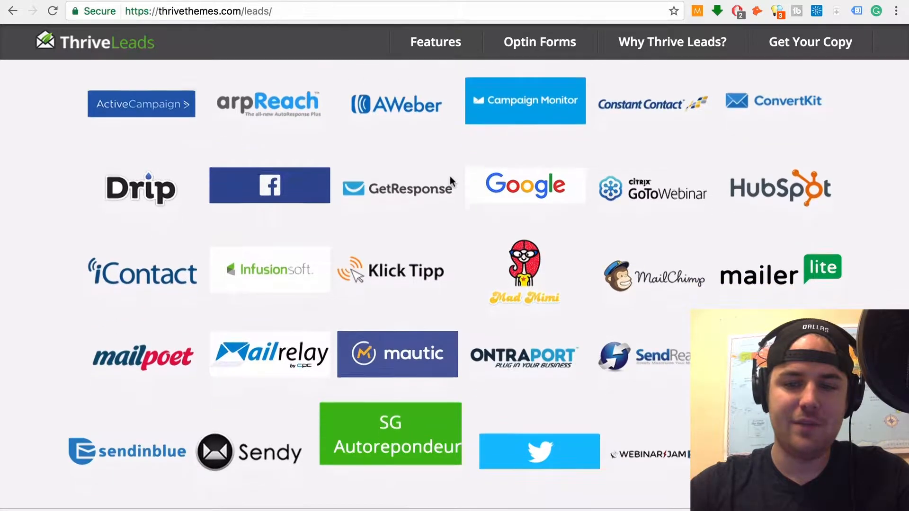
scroll(down, 3)
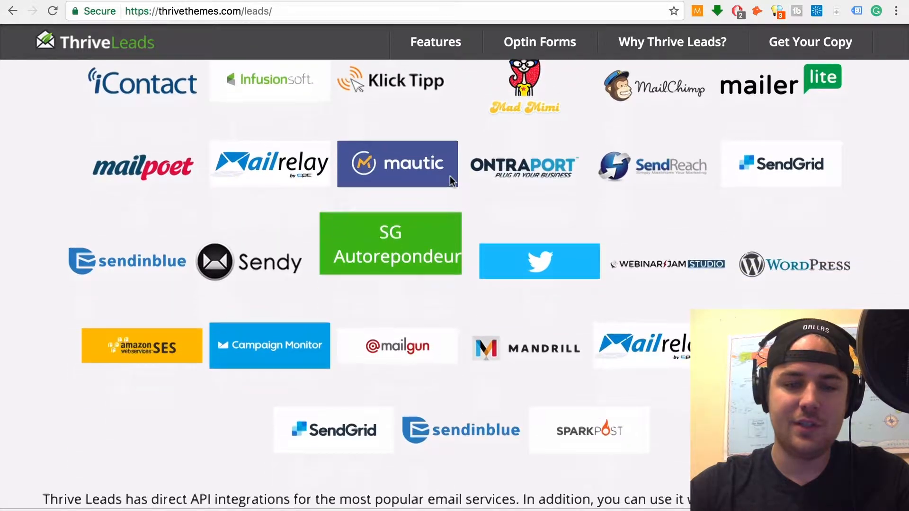
scroll(up, 3)
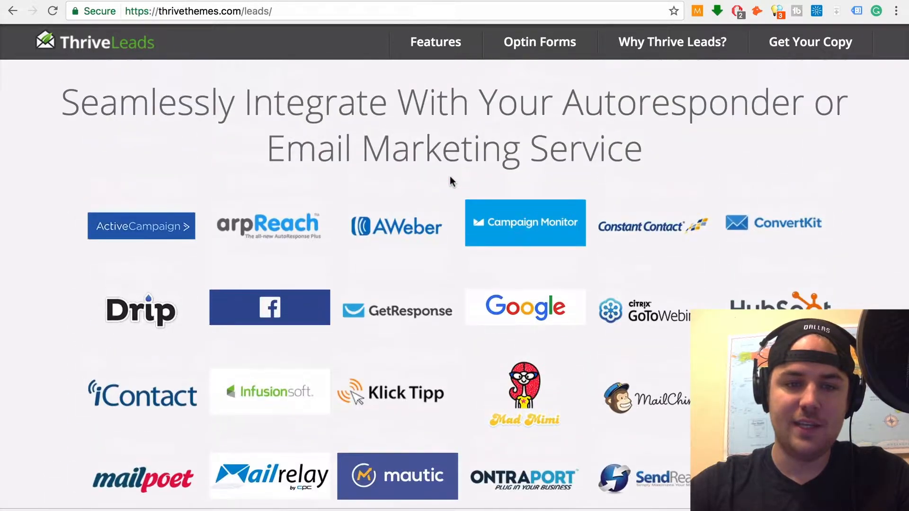
scroll(down, 3)
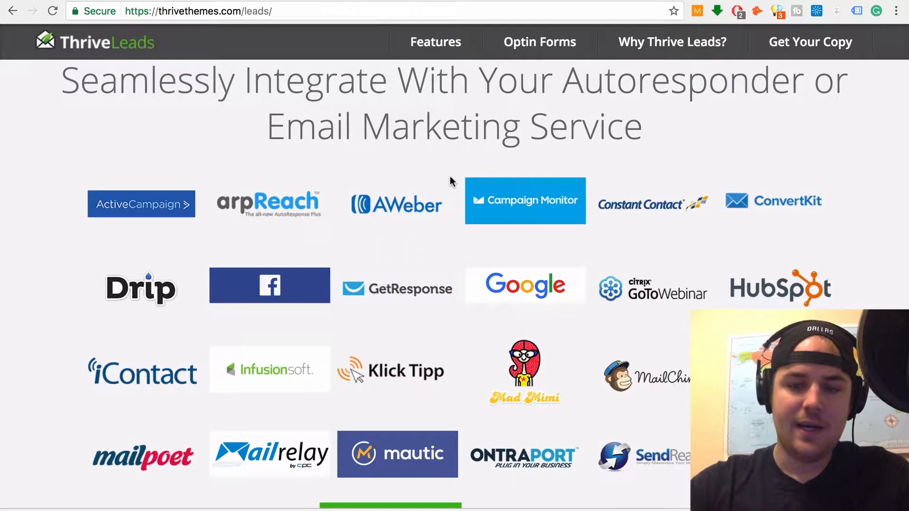
scroll(down, 3)
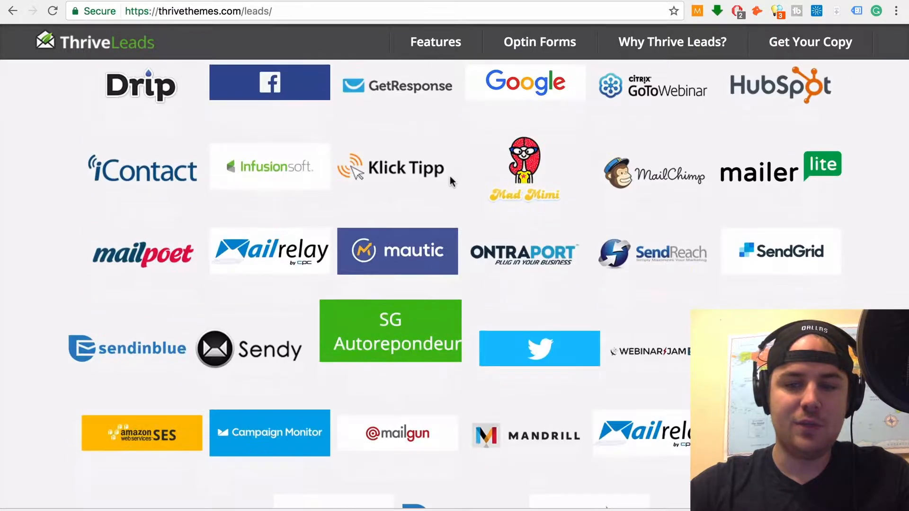
scroll(up, 3)
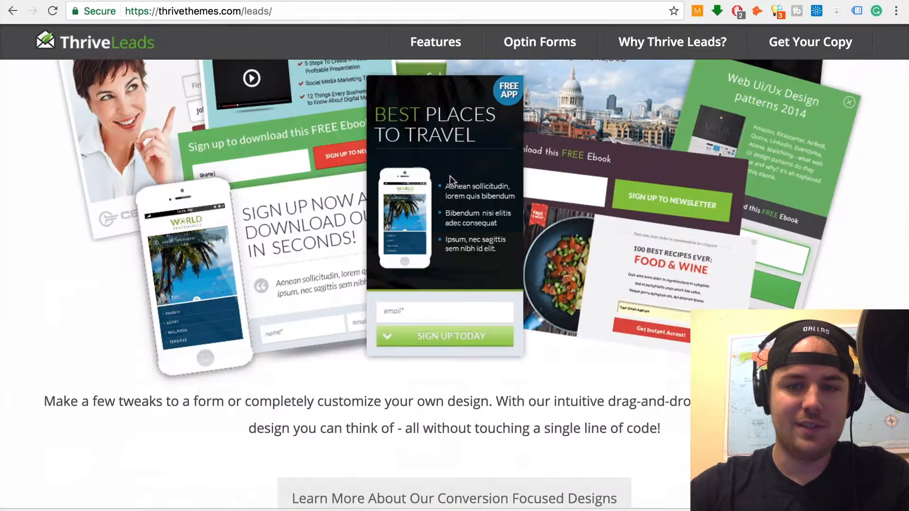
scroll(down, 3)
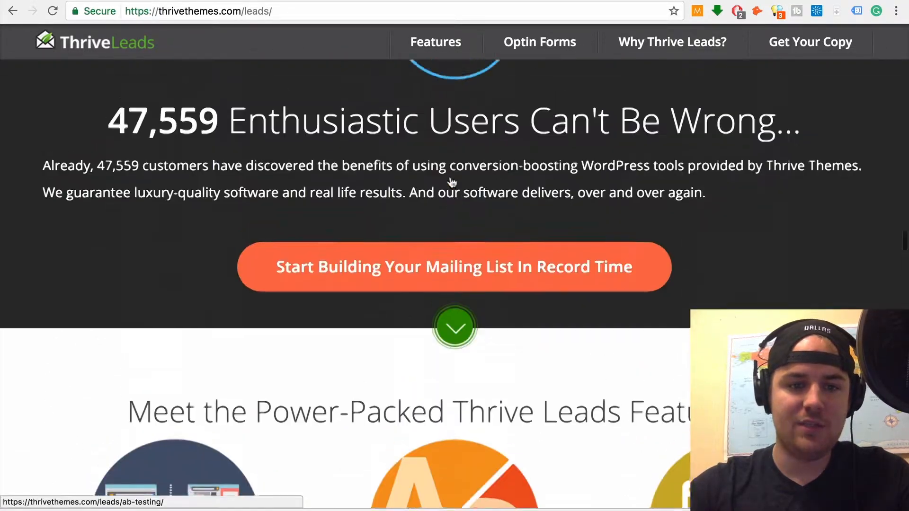
scroll(down, 3)
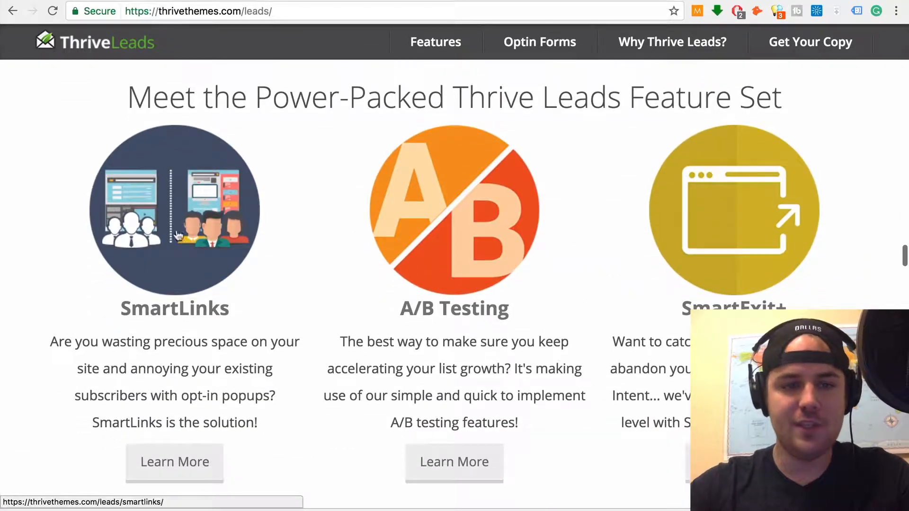
mouse_move(333, 240)
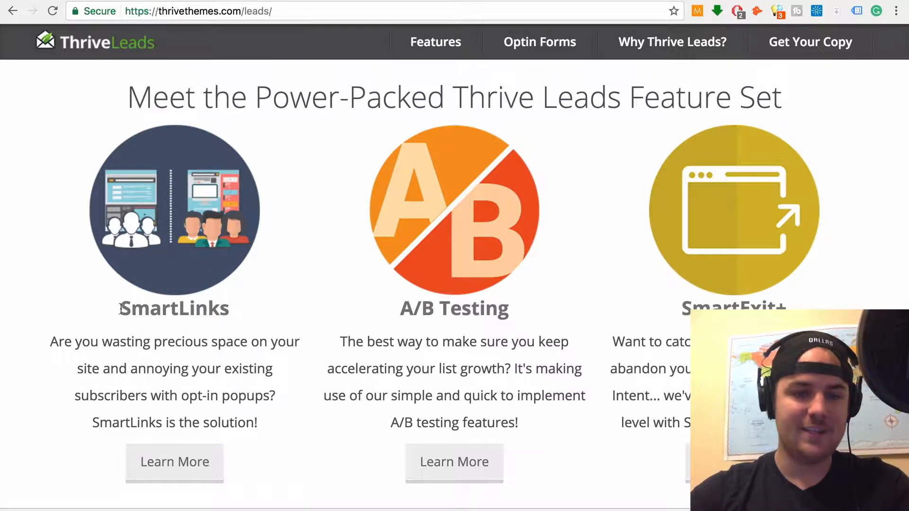
mouse_move(286, 328)
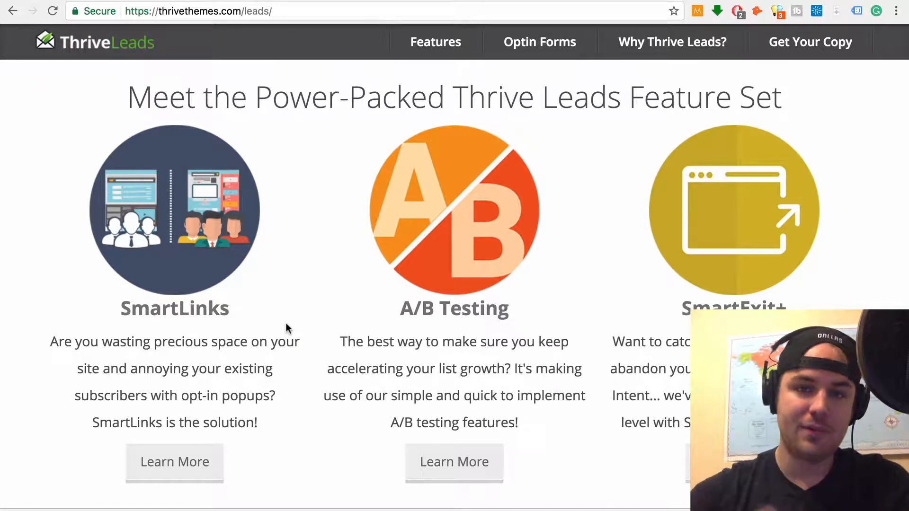
mouse_move(316, 259)
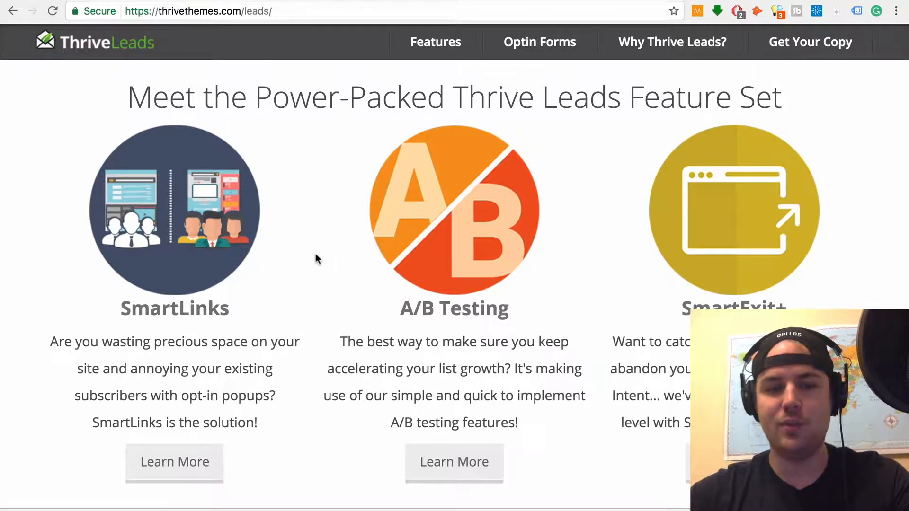
Continue down to the email API integrations and customer testimonials.
scroll(down, 3)
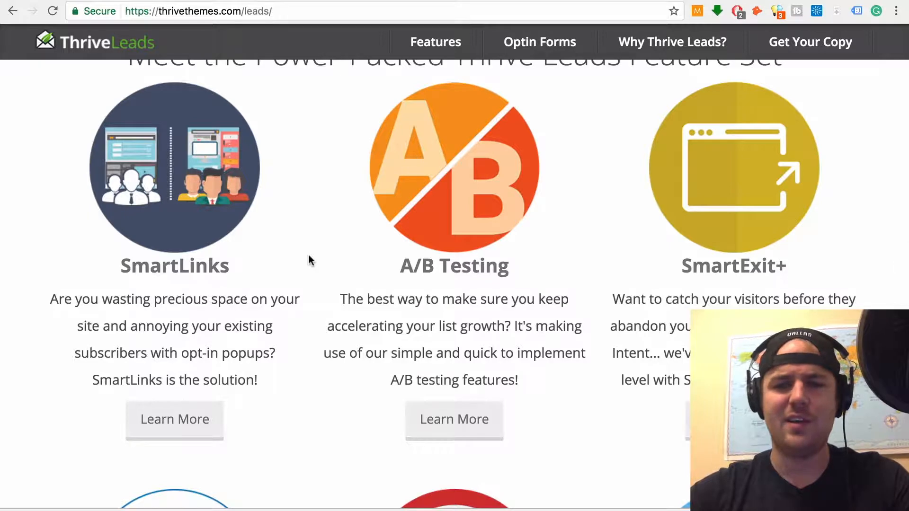
scroll(down, 3)
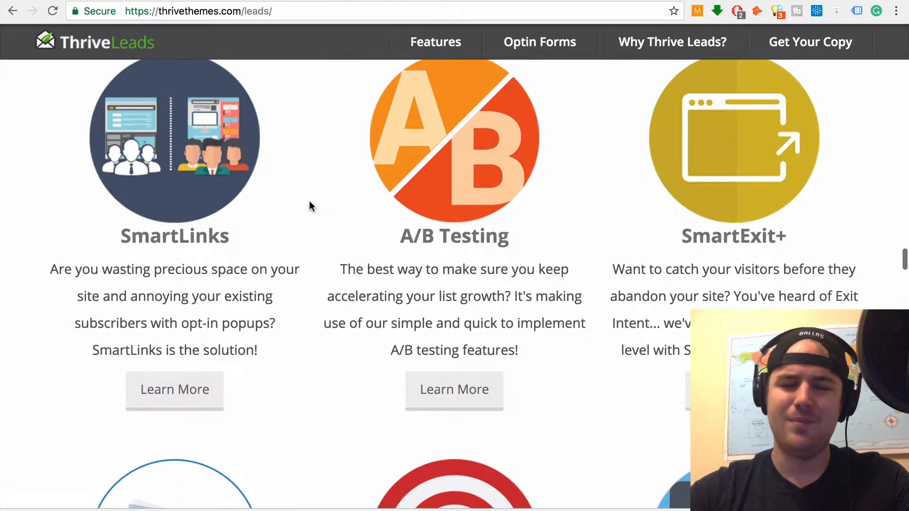
mouse_move(734, 163)
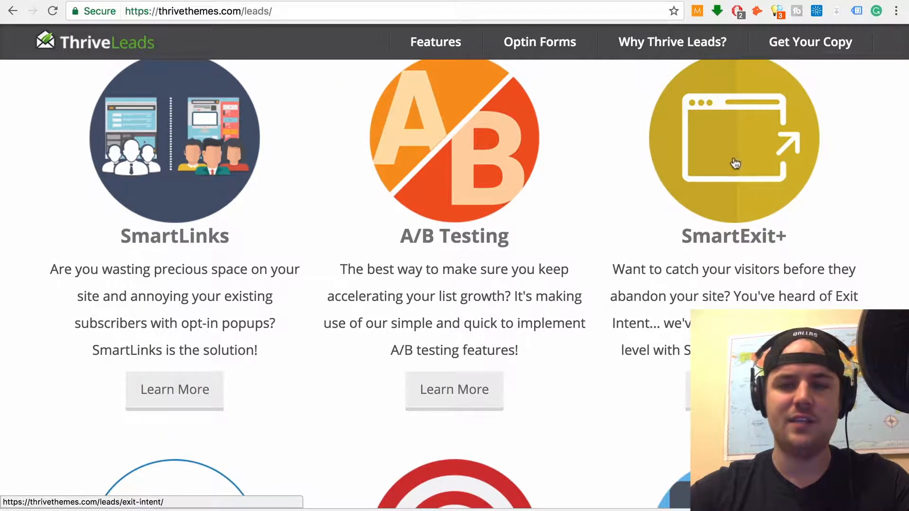
scroll(down, 3)
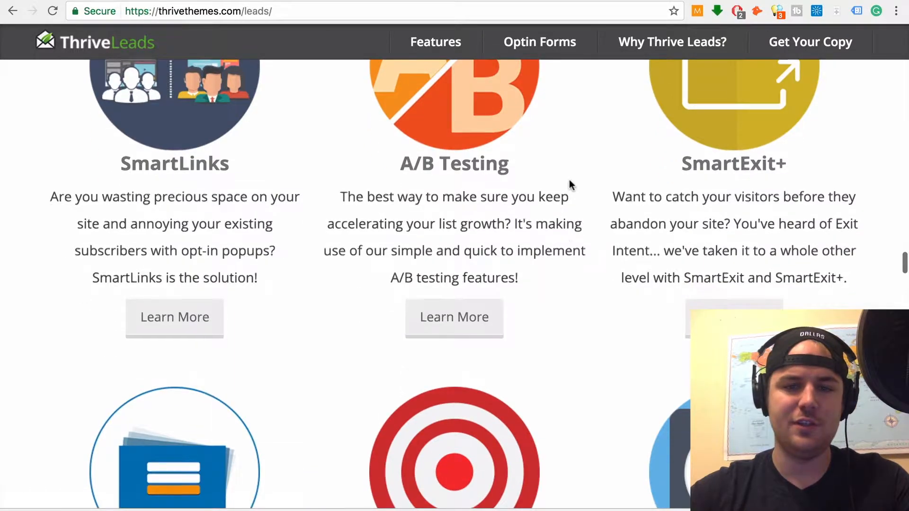
scroll(down, 3)
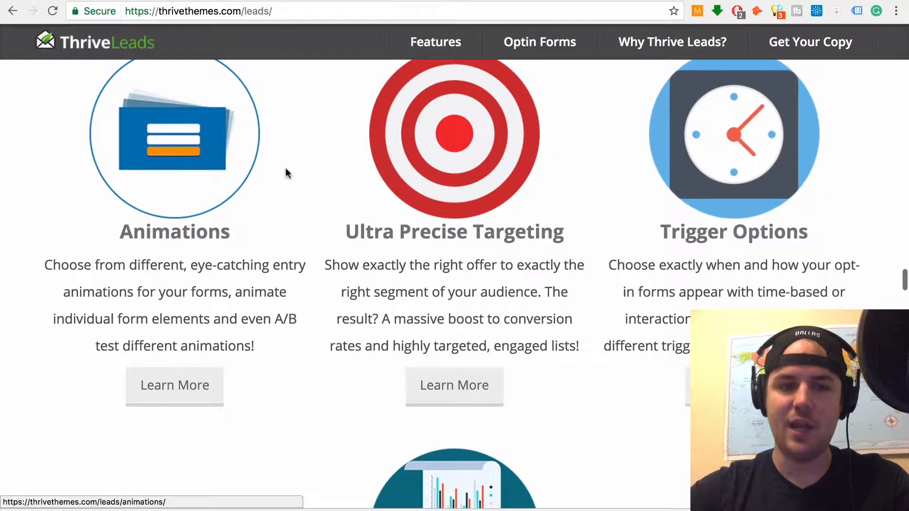
scroll(down, 3)
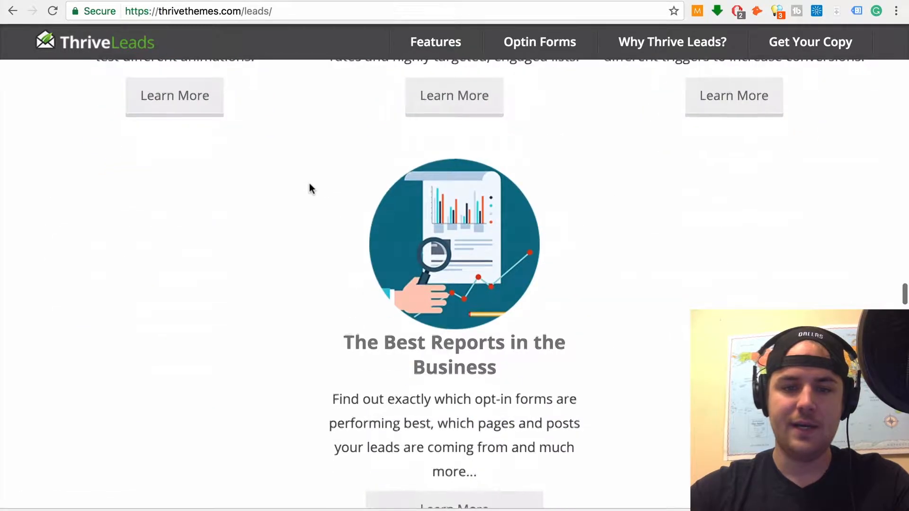
scroll(down, 3)
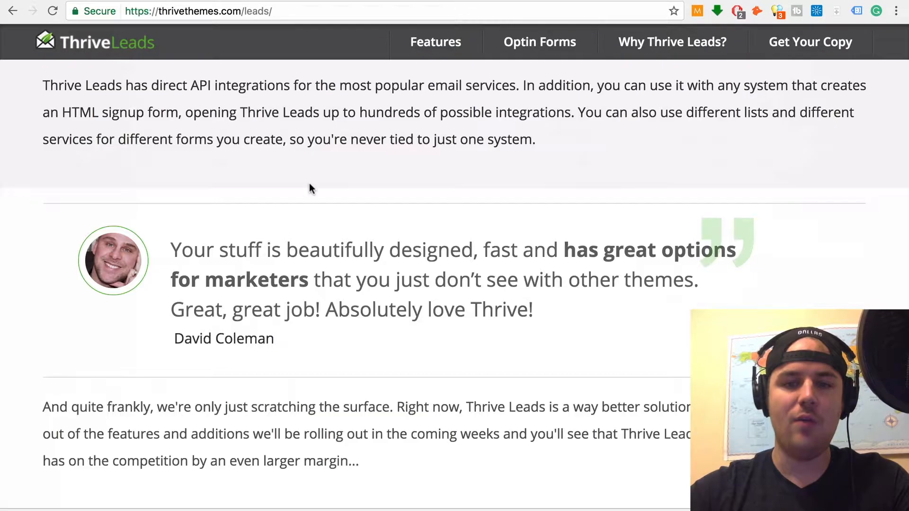
scroll(down, 3)
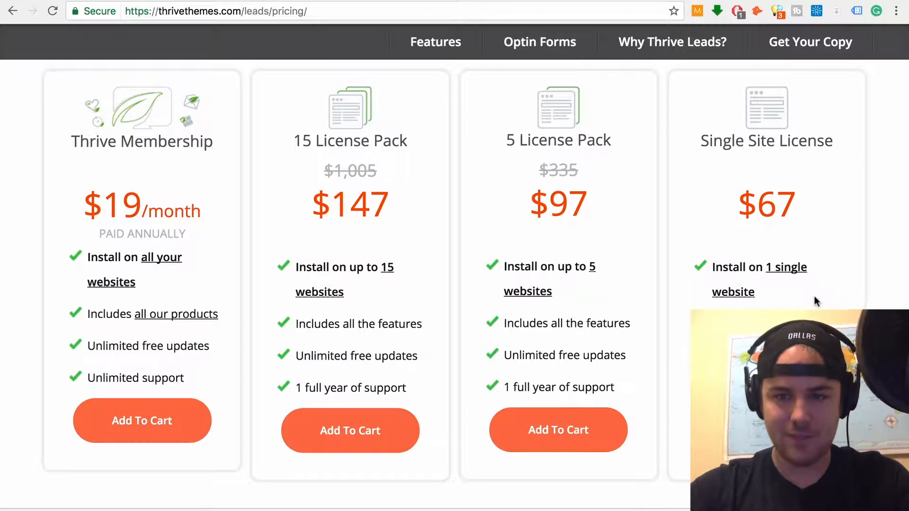
mouse_move(824, 256)
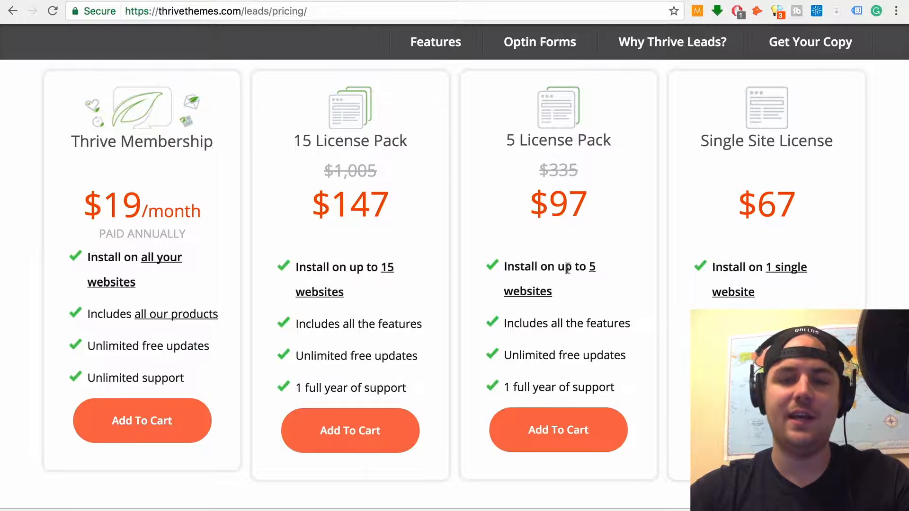
mouse_move(741, 226)
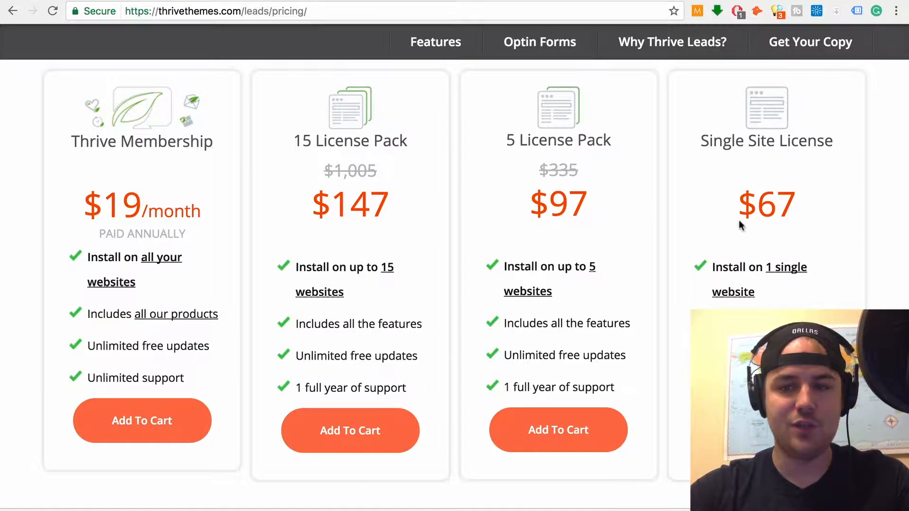
mouse_move(815, 199)
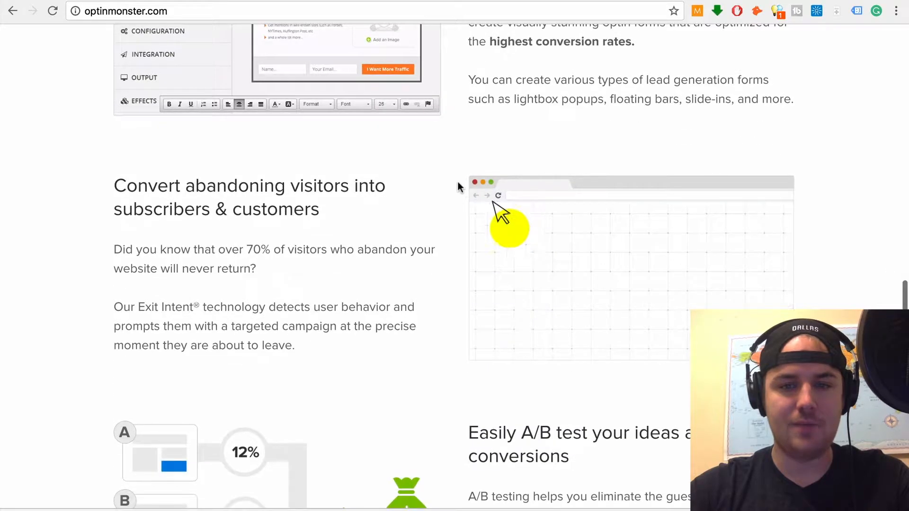
Scroll optinmonster.com through its integrations and supported website and eCommerce platforms.
scroll(down, 3)
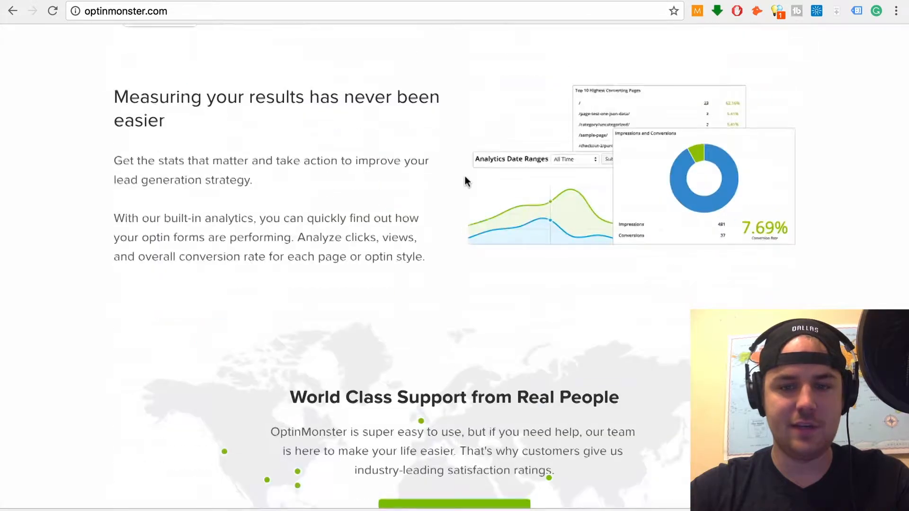
scroll(up, 3)
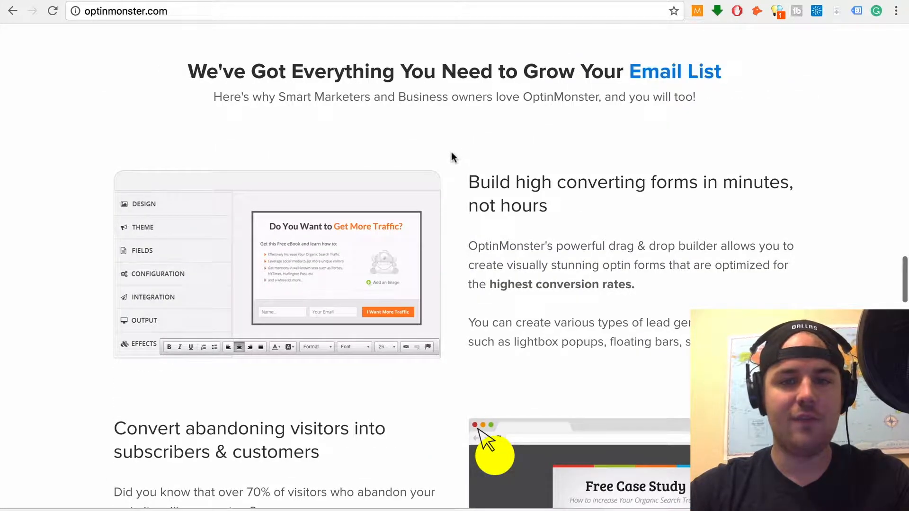
scroll(up, 3)
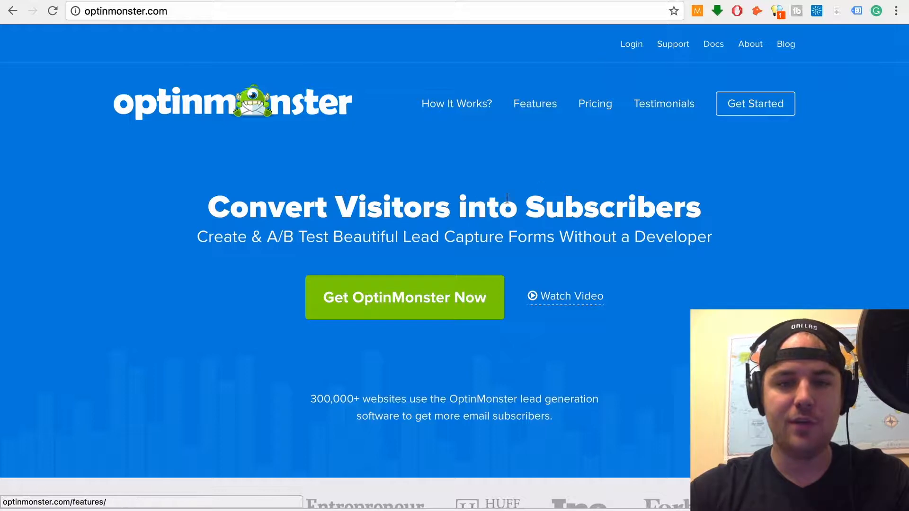
mouse_move(473, 181)
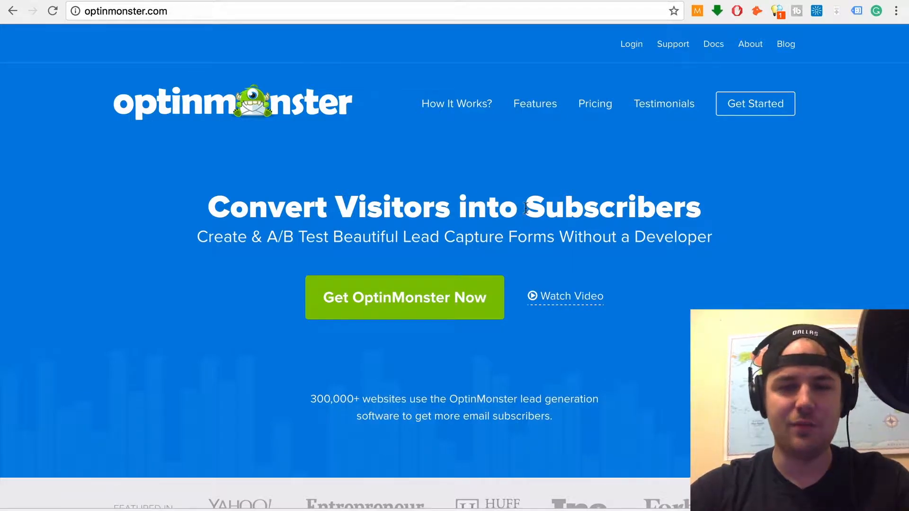
mouse_move(594, 111)
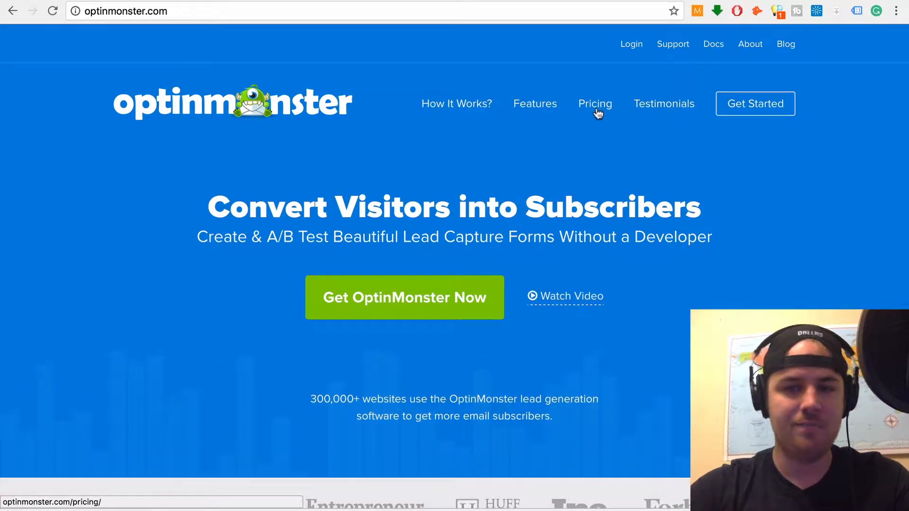
scroll(down, 3)
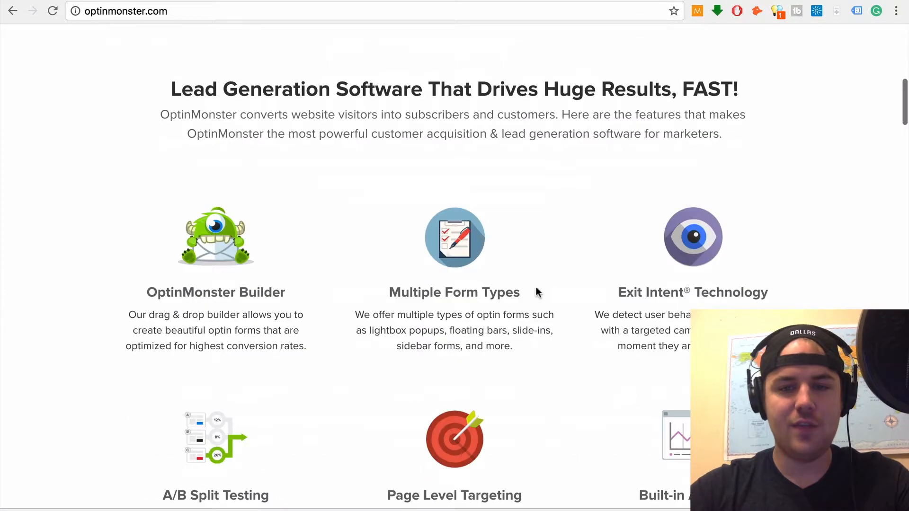
scroll(down, 3)
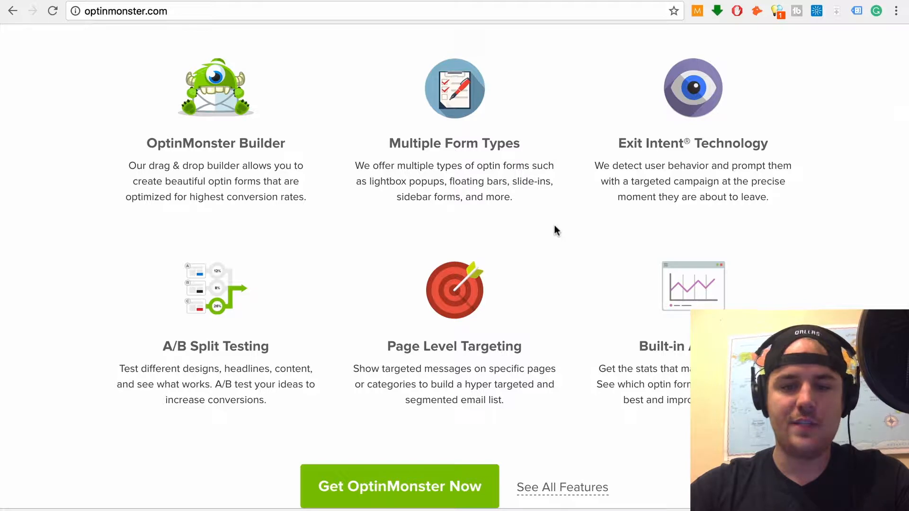
scroll(down, 3)
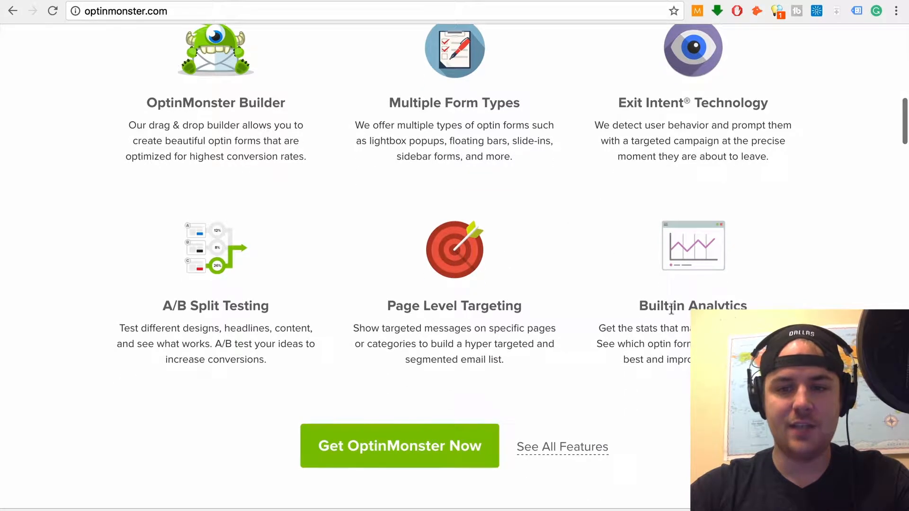
scroll(down, 3)
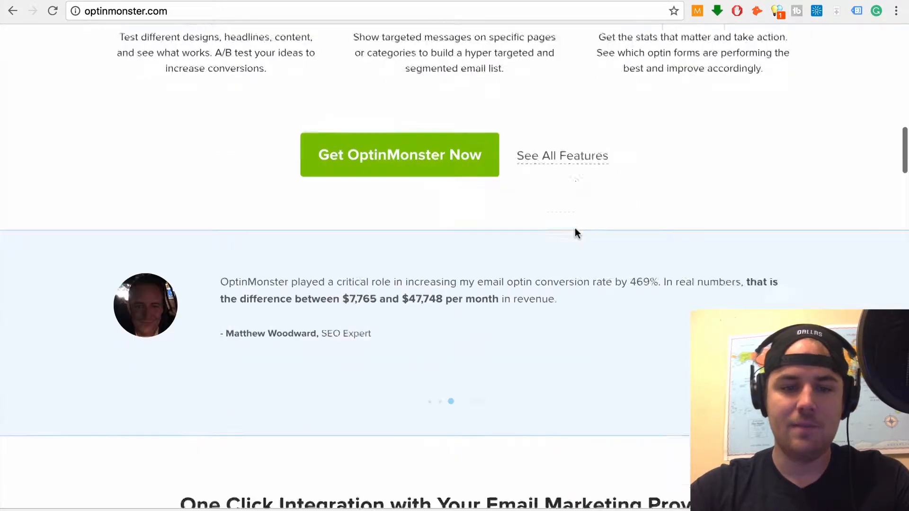
scroll(down, 3)
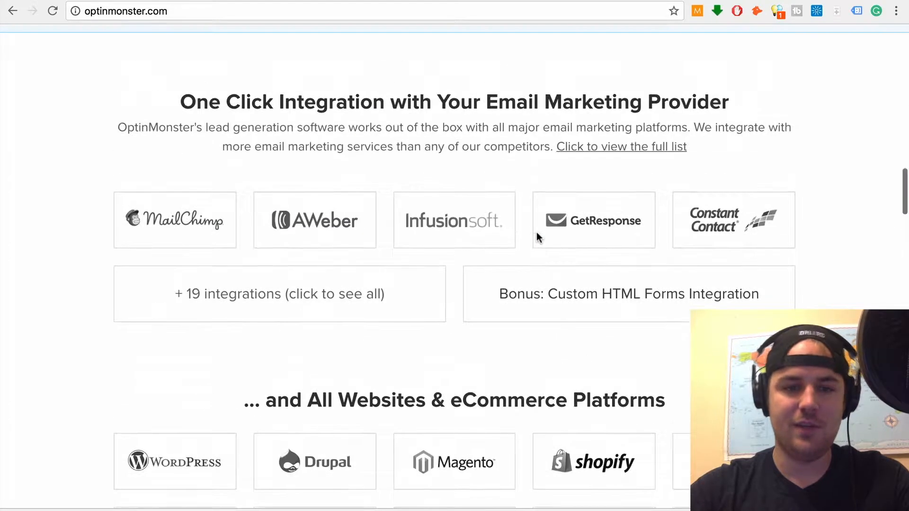
scroll(down, 3)
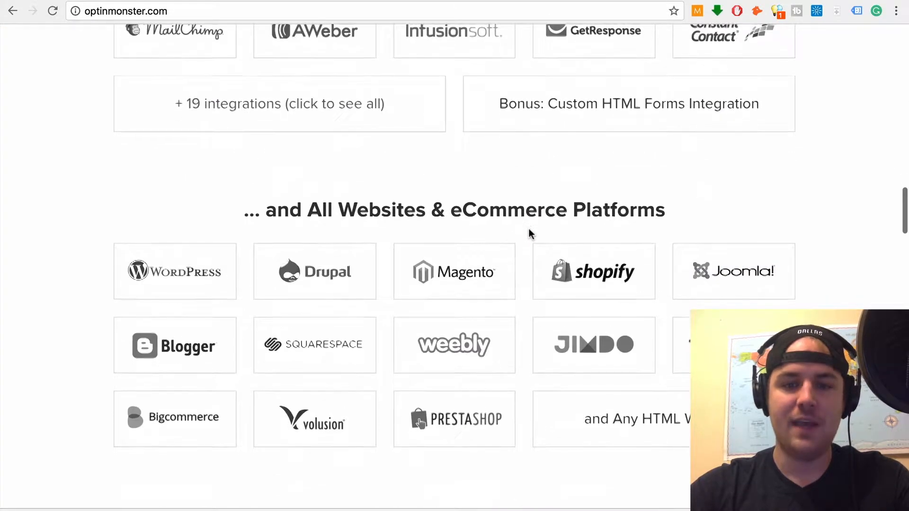
scroll(down, 3)
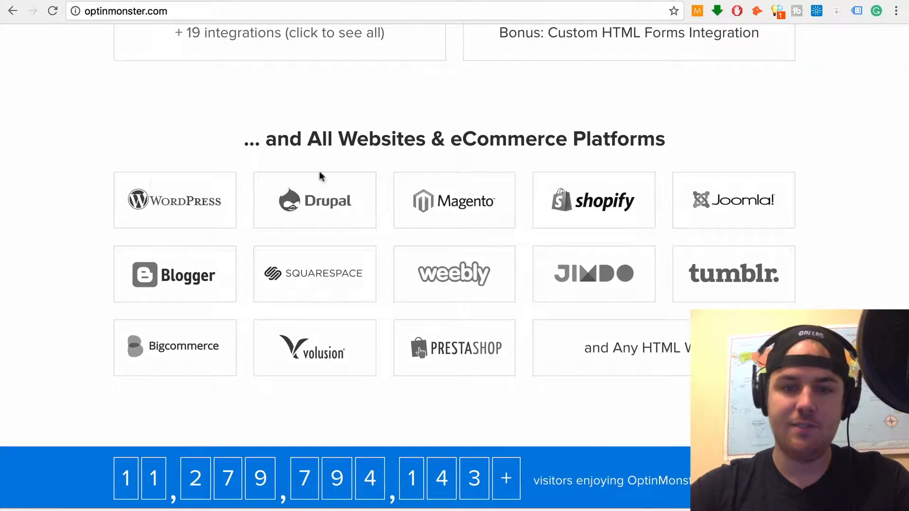
mouse_move(186, 203)
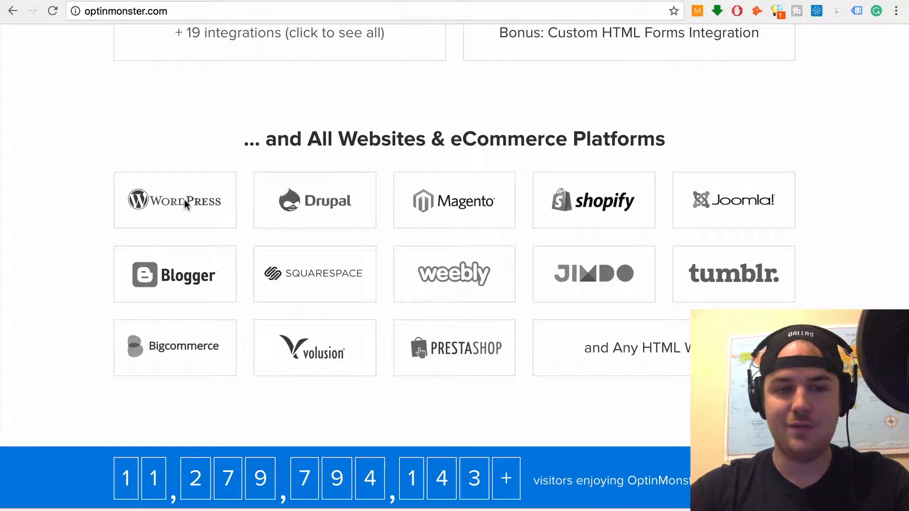
mouse_move(820, 196)
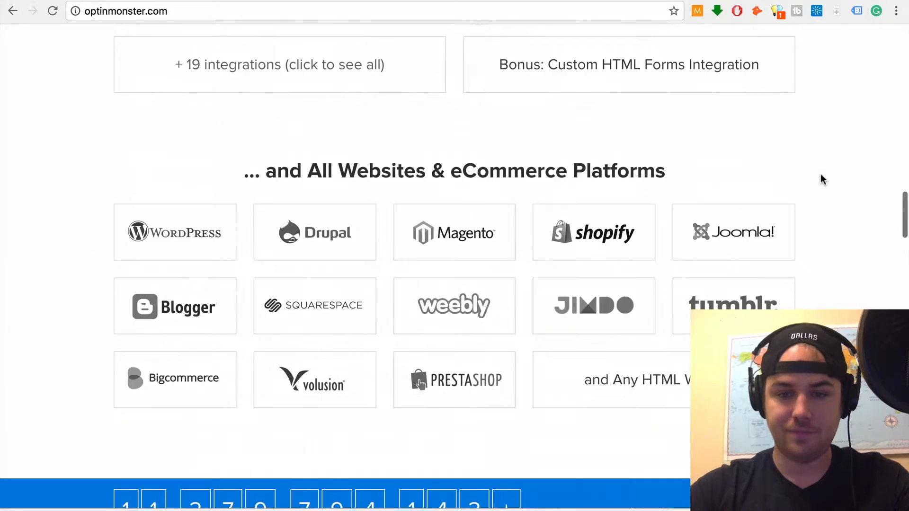
Scroll back to the top and go to OptinMonster's Pricing page.
scroll(down, 3)
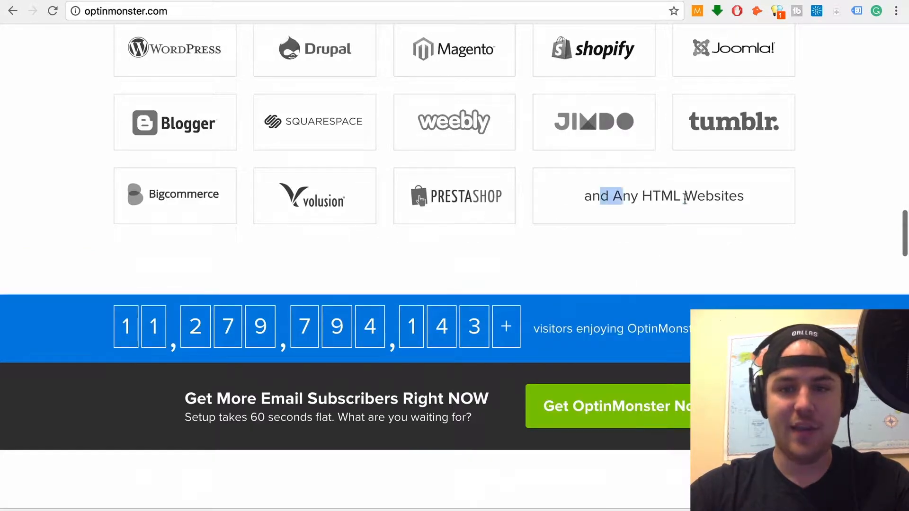
scroll(up, 3)
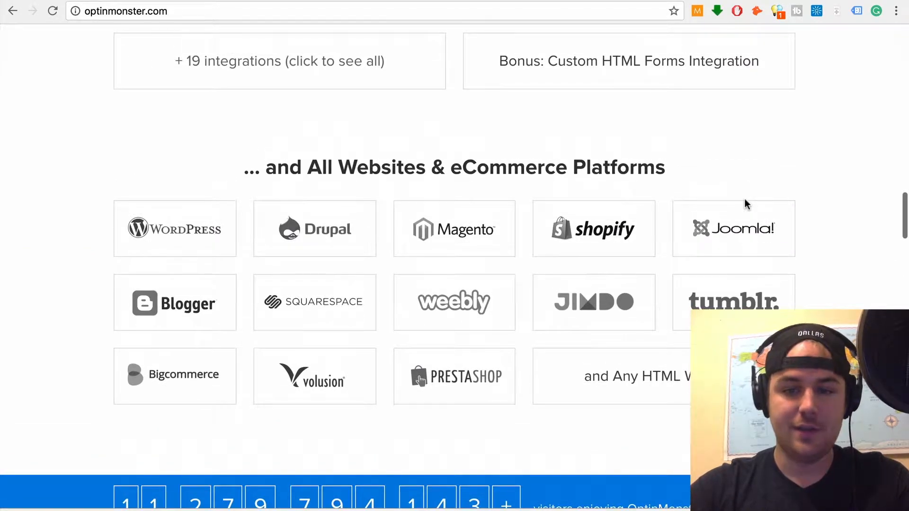
scroll(up, 3)
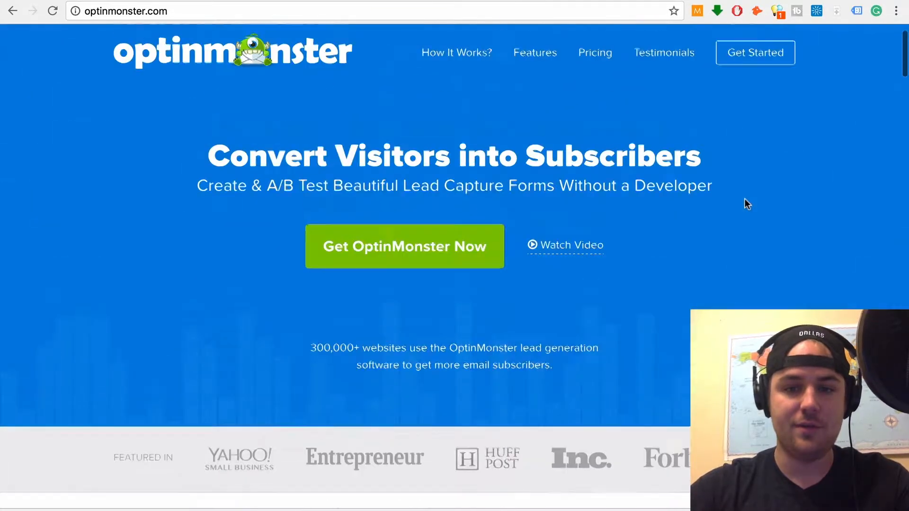
click(594, 53)
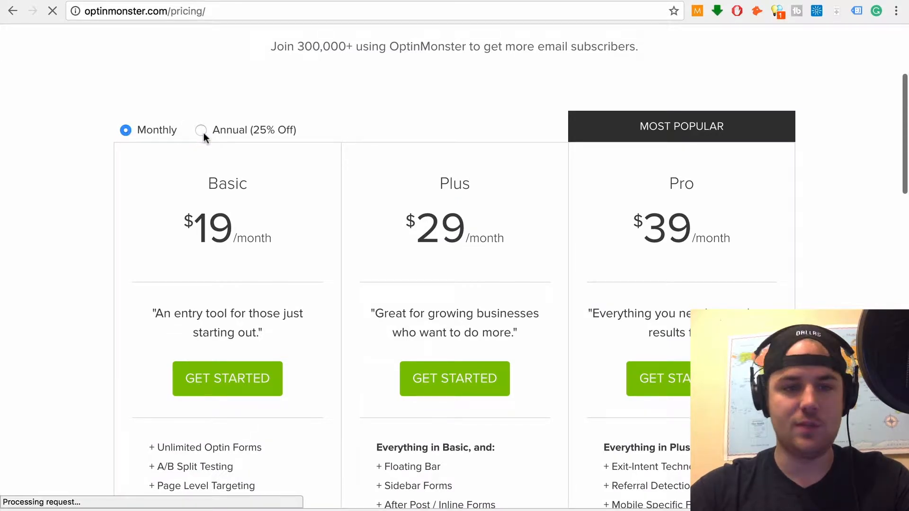
Switch to Annual billing, showing Basic $9, Plus $19 and Pro $29 per month.
click(201, 130)
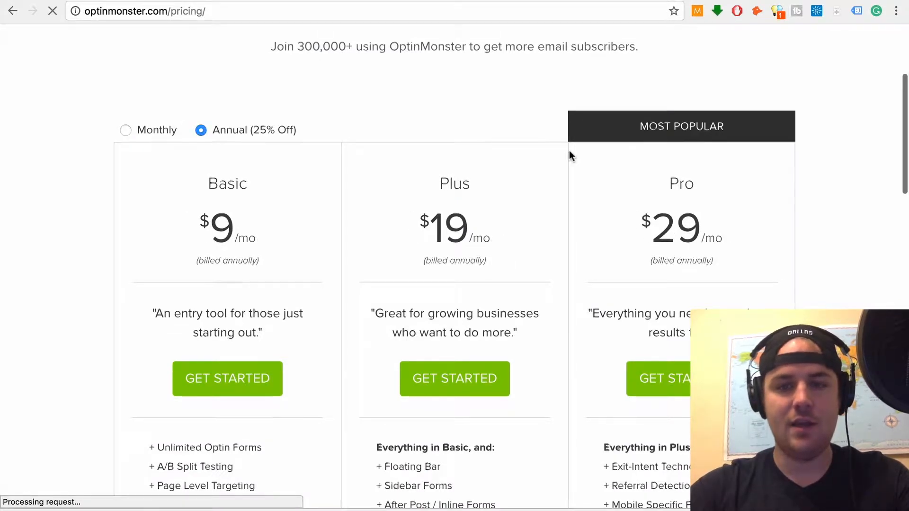
scroll(down, 3)
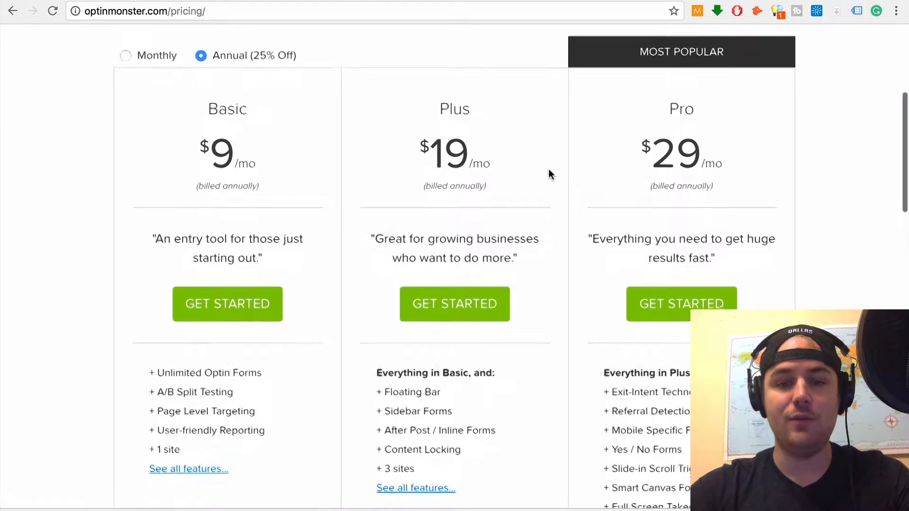
scroll(down, 3)
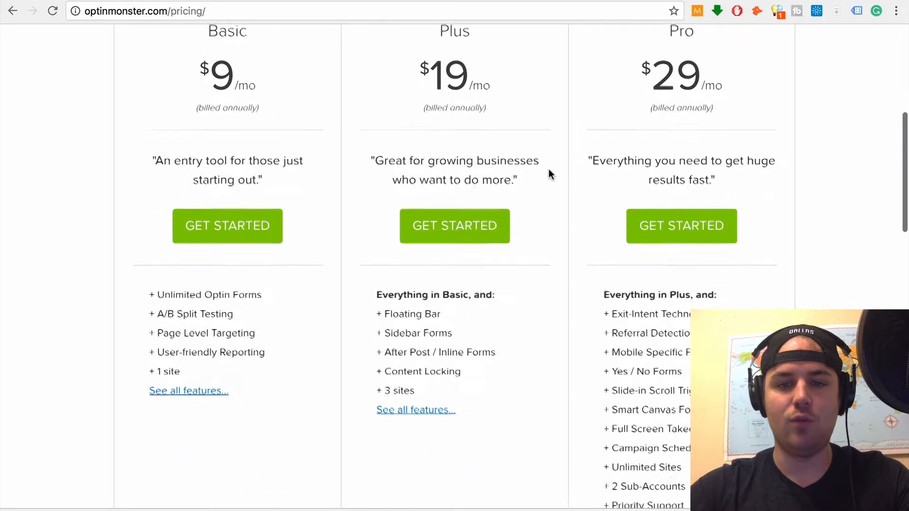
scroll(down, 3)
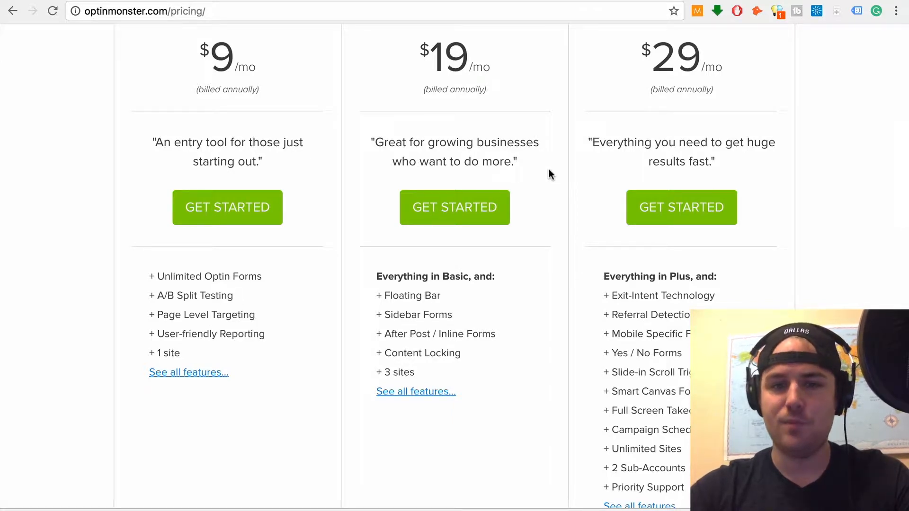
Scroll through the plan feature lists and the pricing FAQ.
scroll(up, 3)
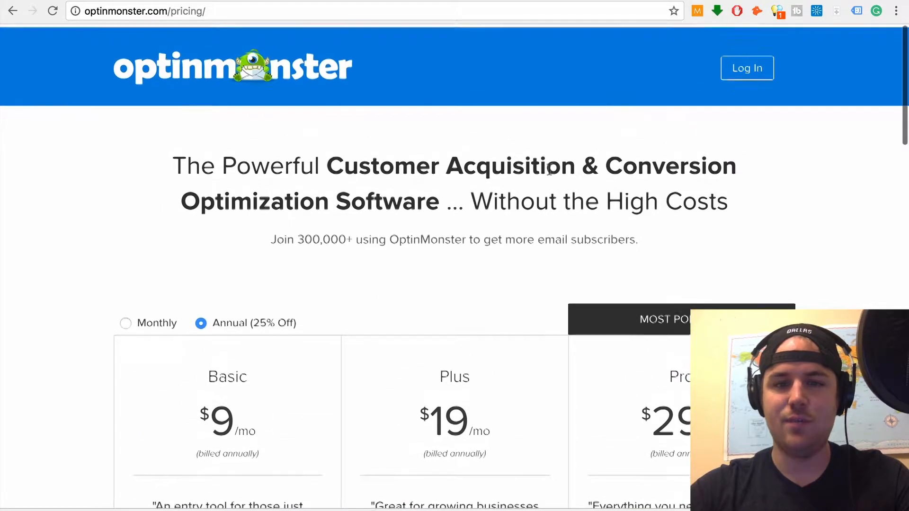
scroll(down, 3)
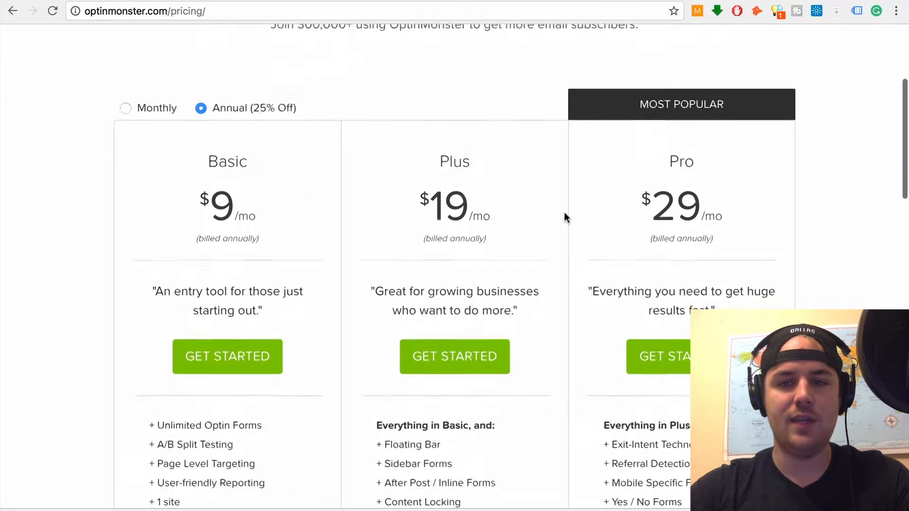
scroll(down, 3)
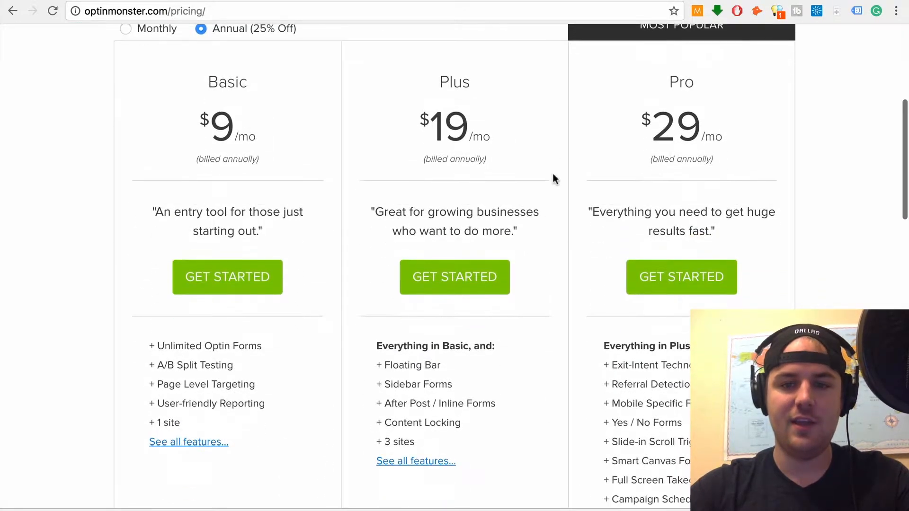
scroll(up, 3)
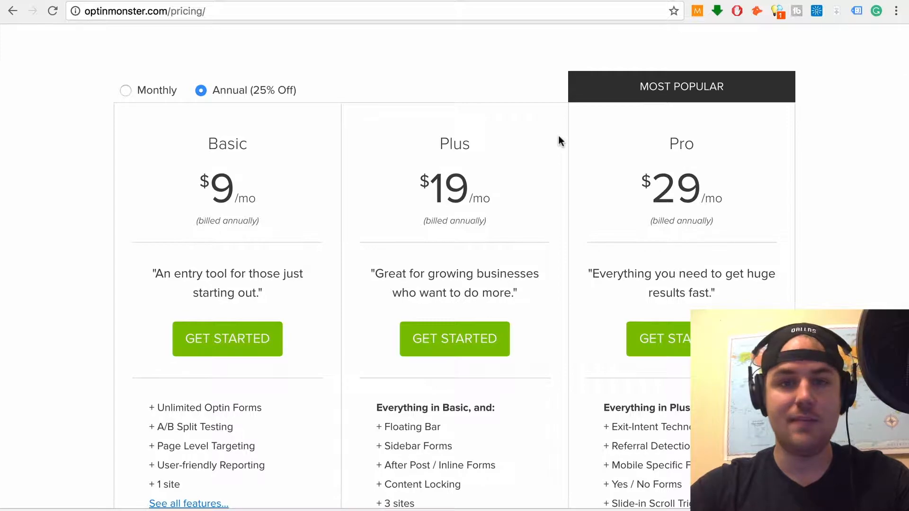
scroll(down, 3)
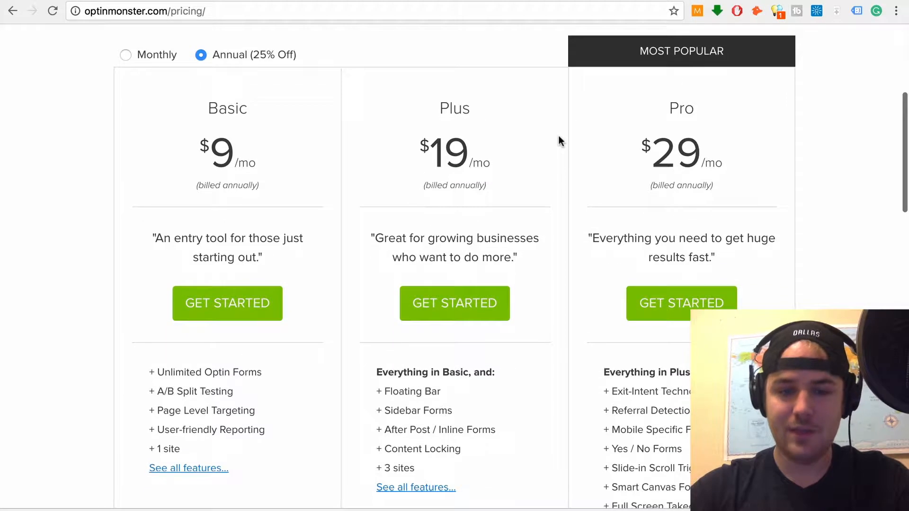
scroll(down, 3)
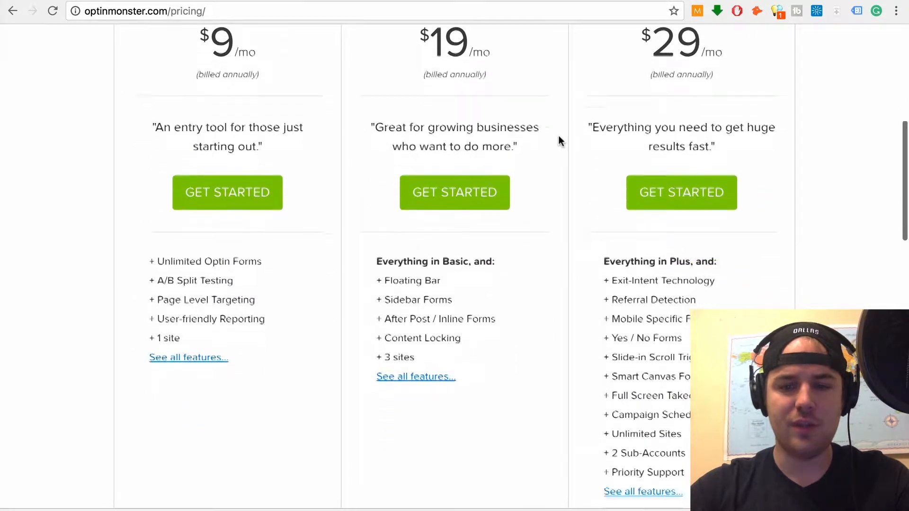
scroll(down, 3)
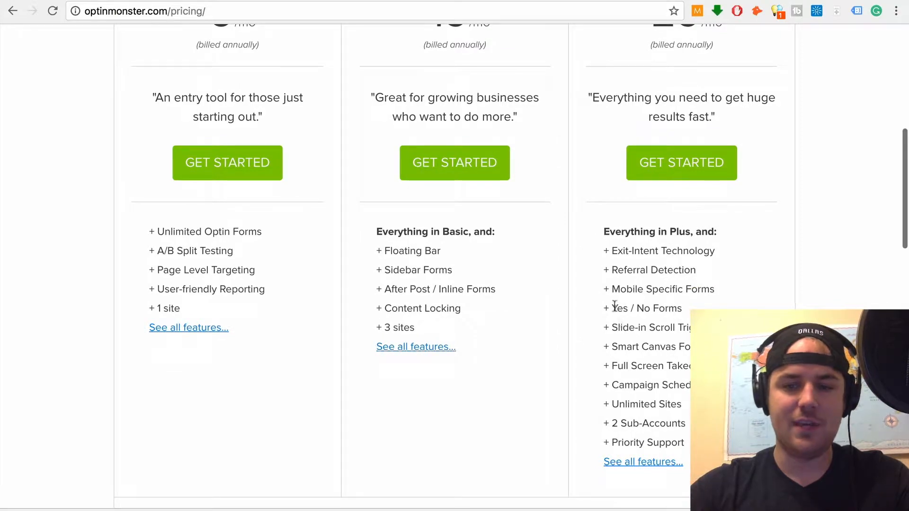
scroll(up, 3)
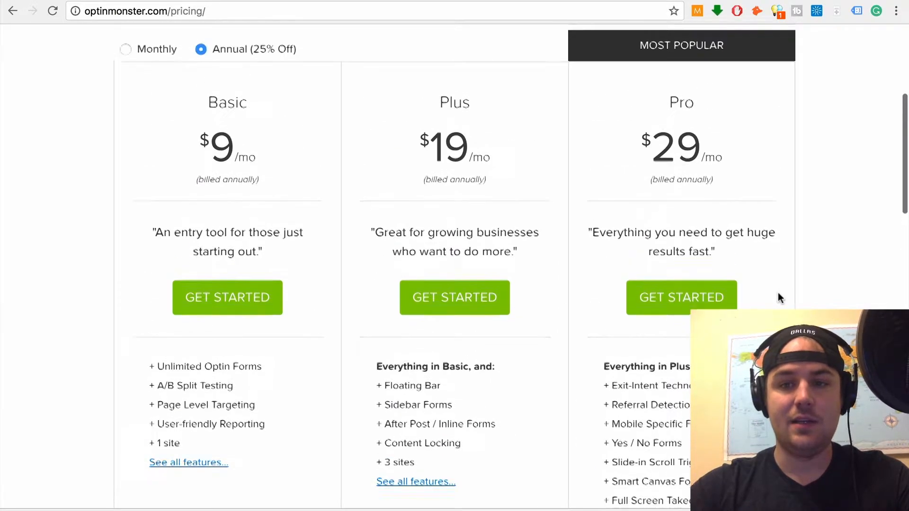
scroll(down, 3)
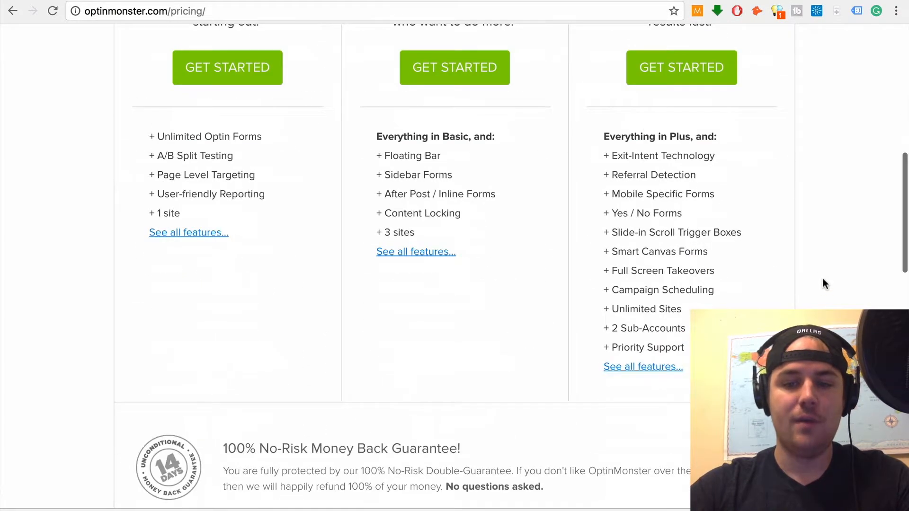
scroll(down, 3)
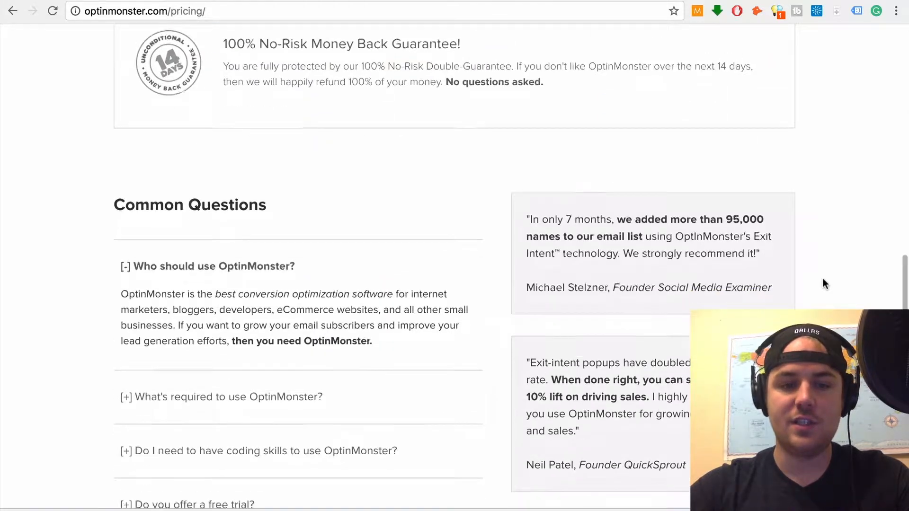
scroll(up, 3)
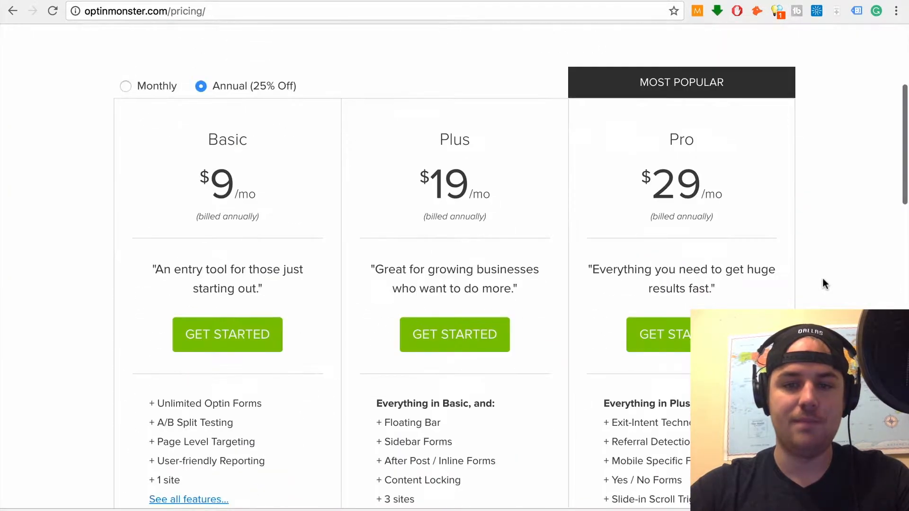
scroll(up, 3)
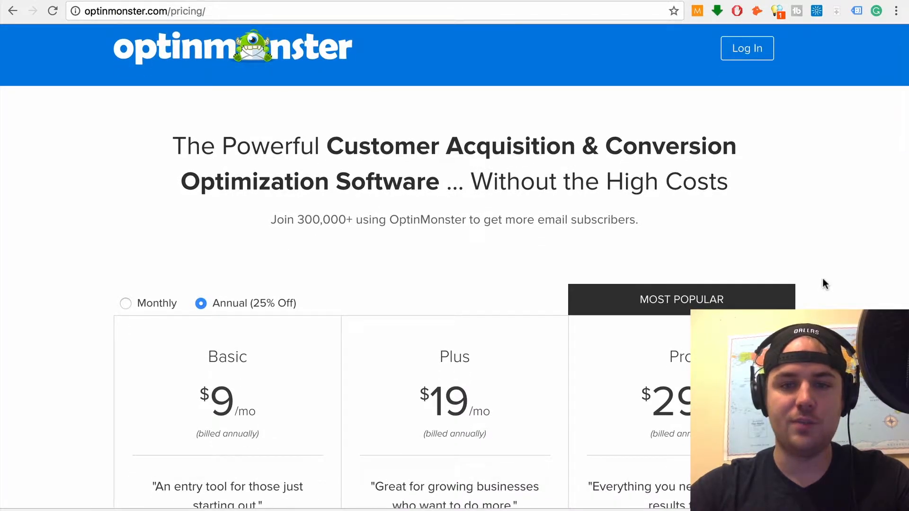
scroll(down, 3)
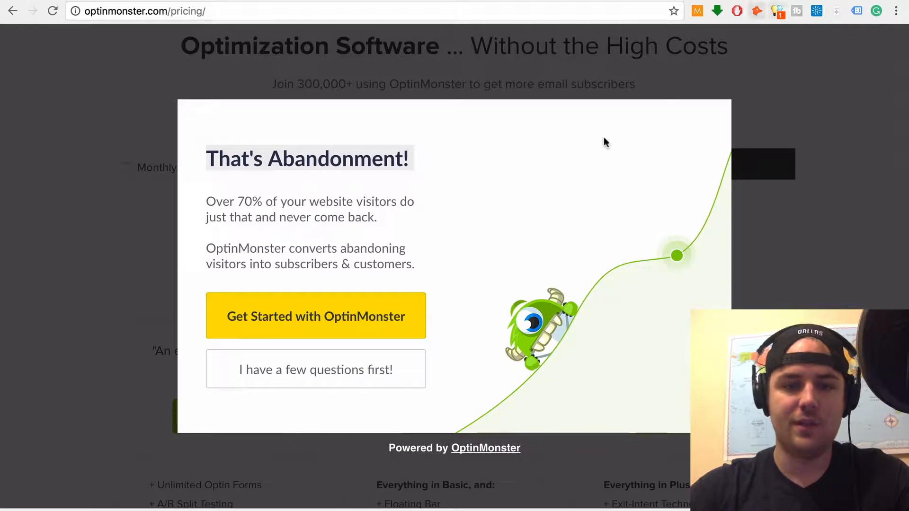
mouse_move(629, 138)
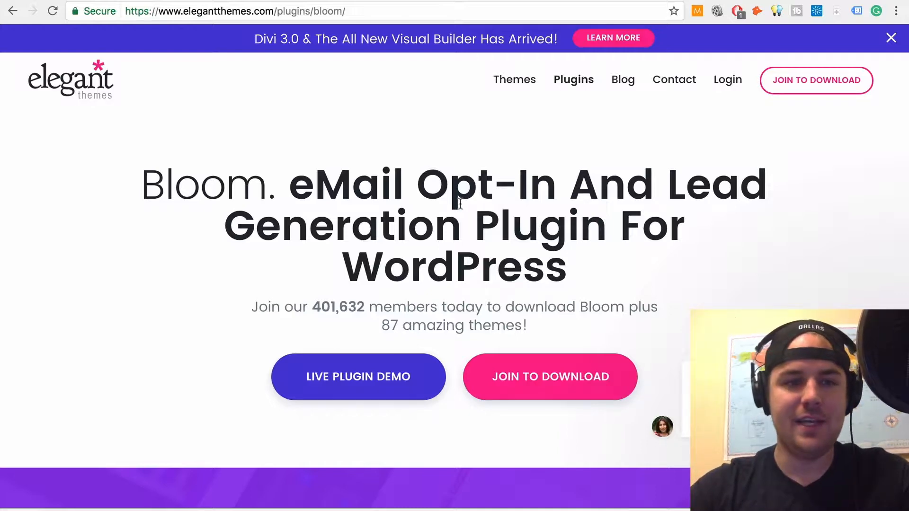
mouse_move(450, 153)
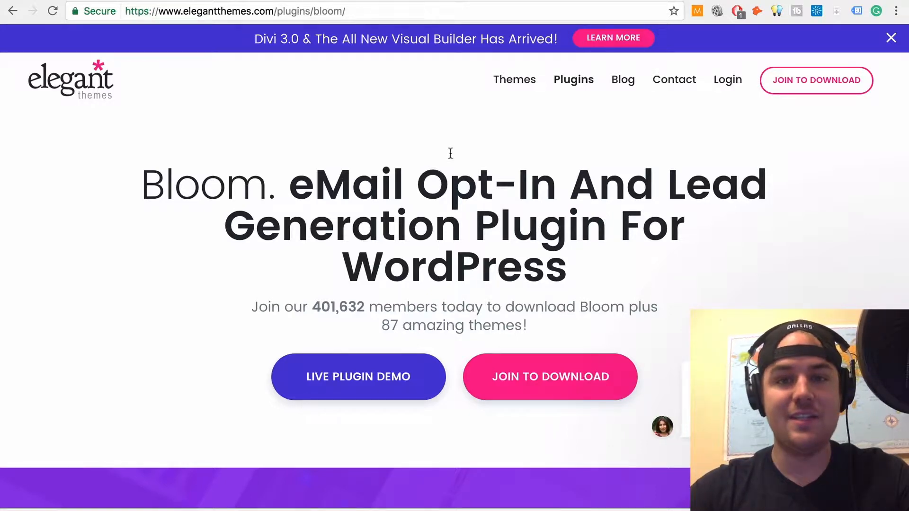
Scroll through Bloom's Display Types, including widget and content-lock opt-in forms.
scroll(down, 3)
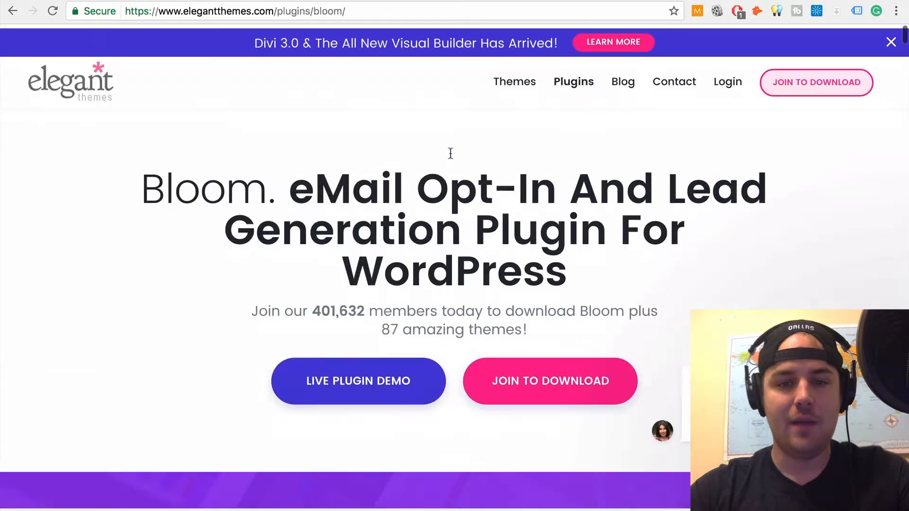
scroll(down, 3)
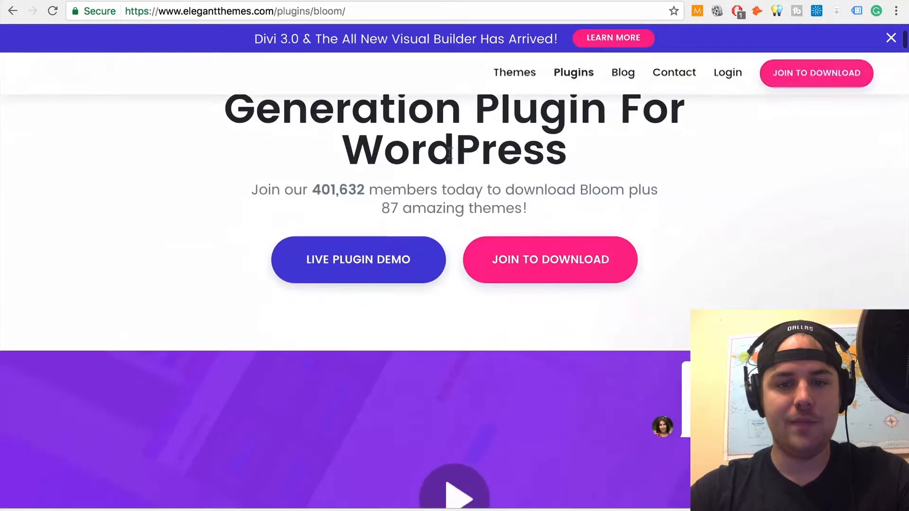
scroll(down, 3)
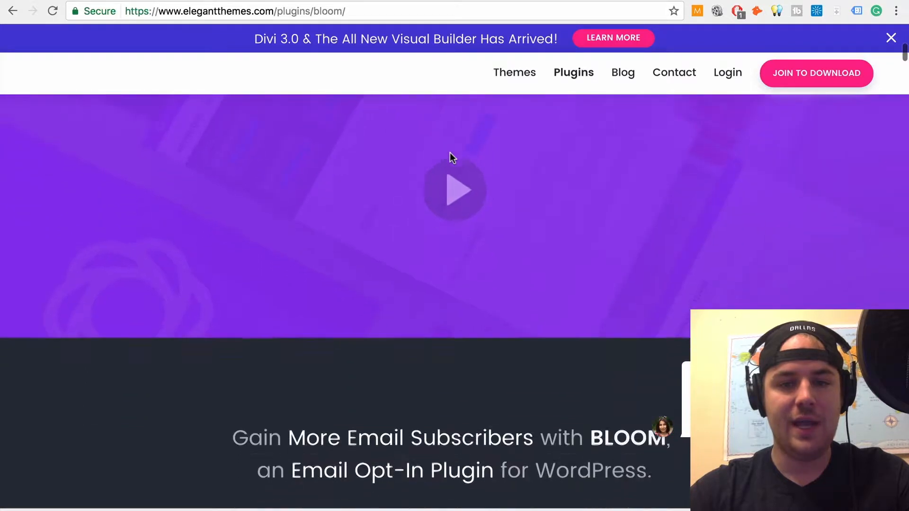
scroll(up, 3)
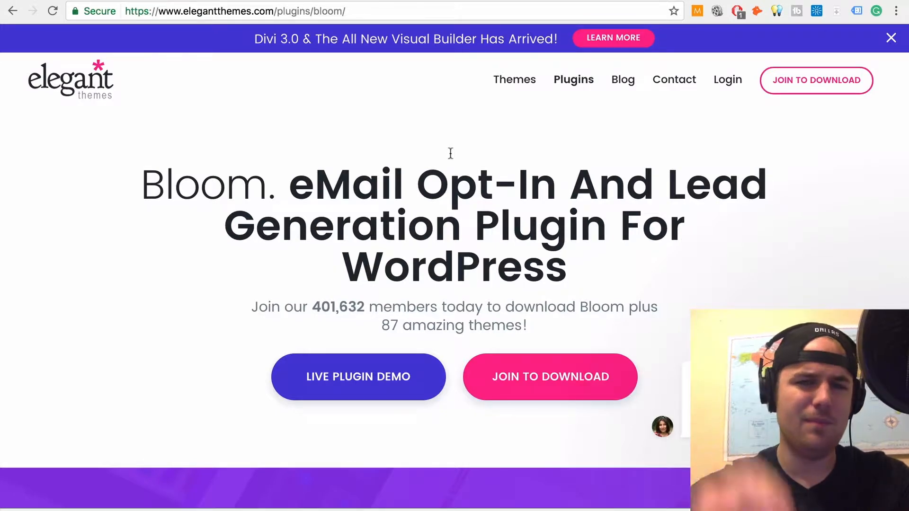
scroll(down, 3)
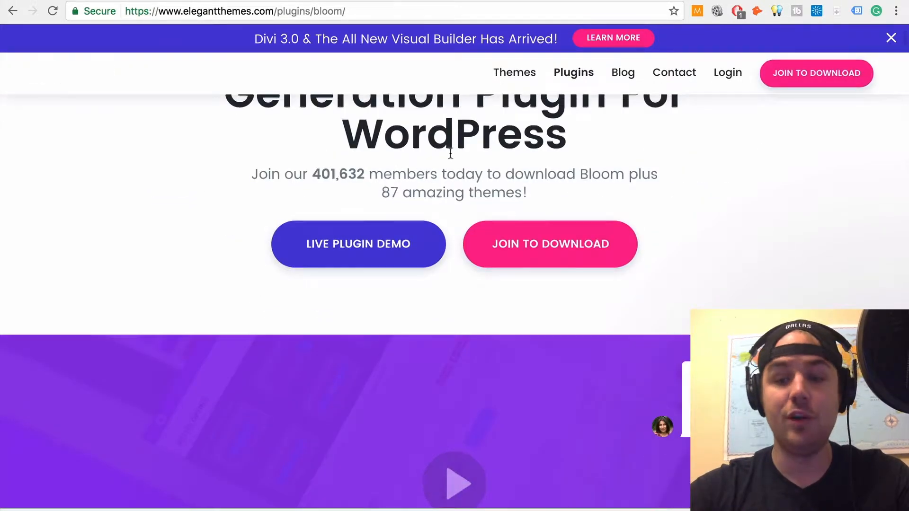
scroll(down, 3)
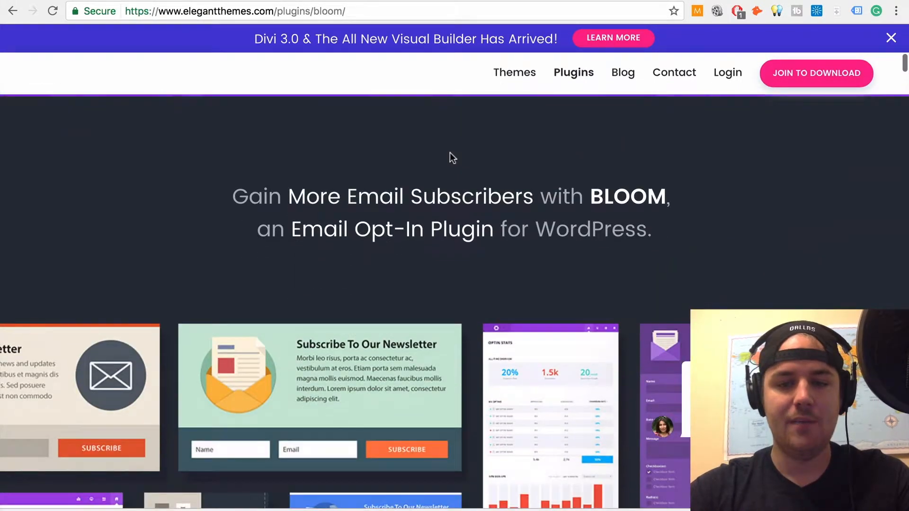
scroll(down, 3)
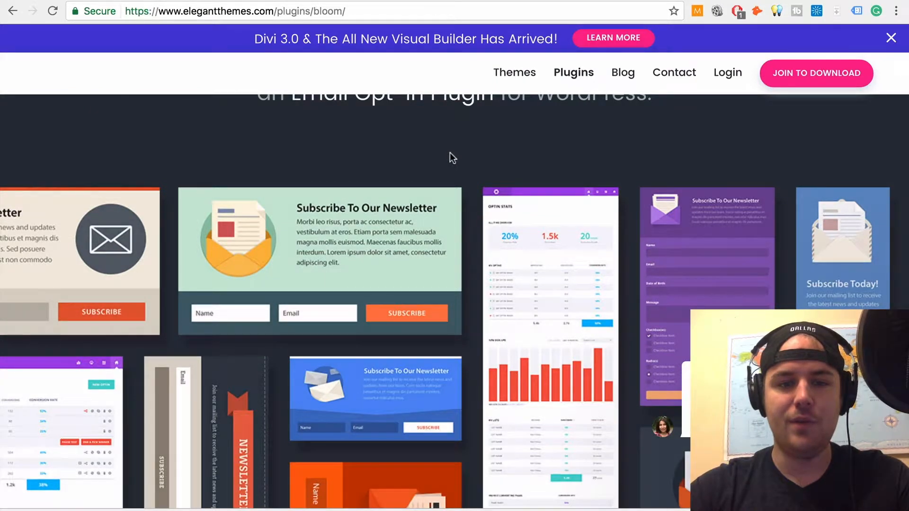
scroll(down, 3)
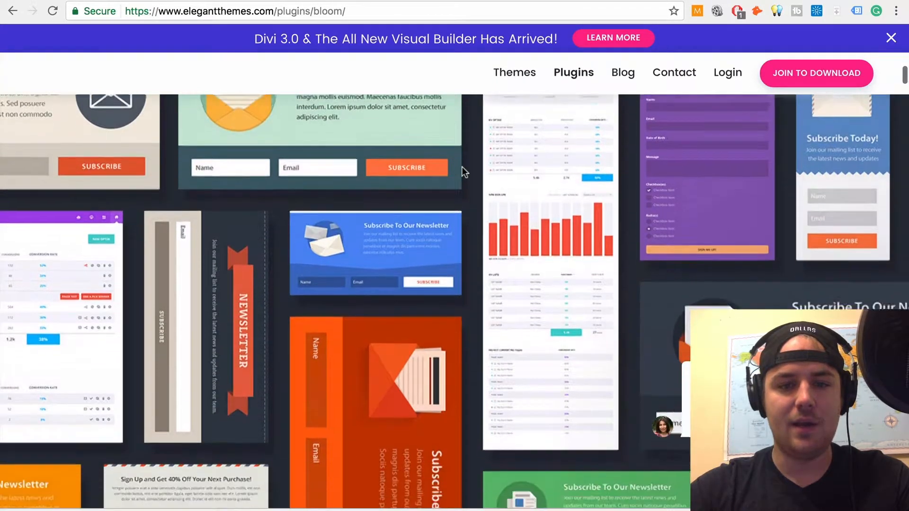
scroll(down, 3)
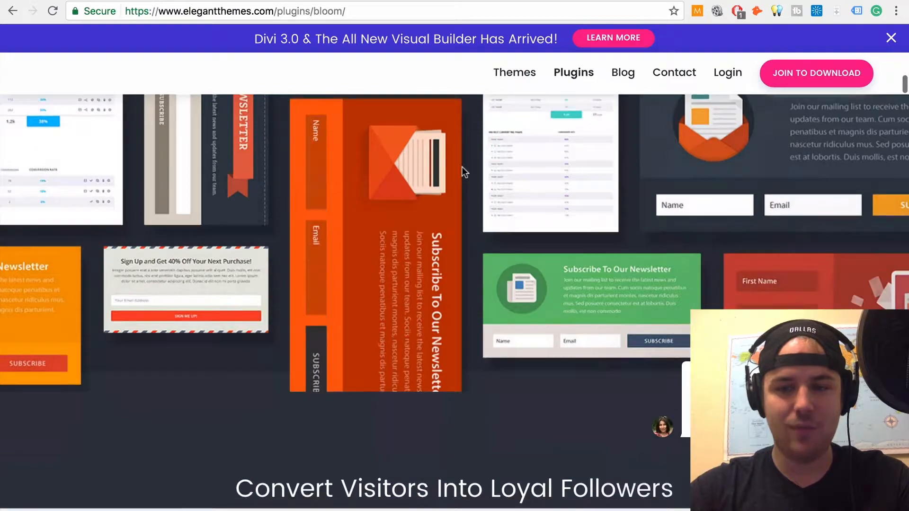
scroll(down, 3)
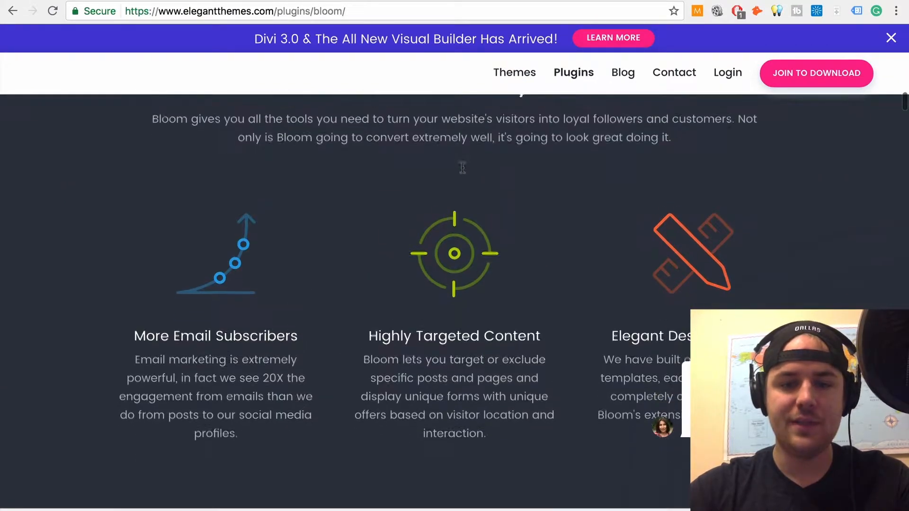
scroll(up, 3)
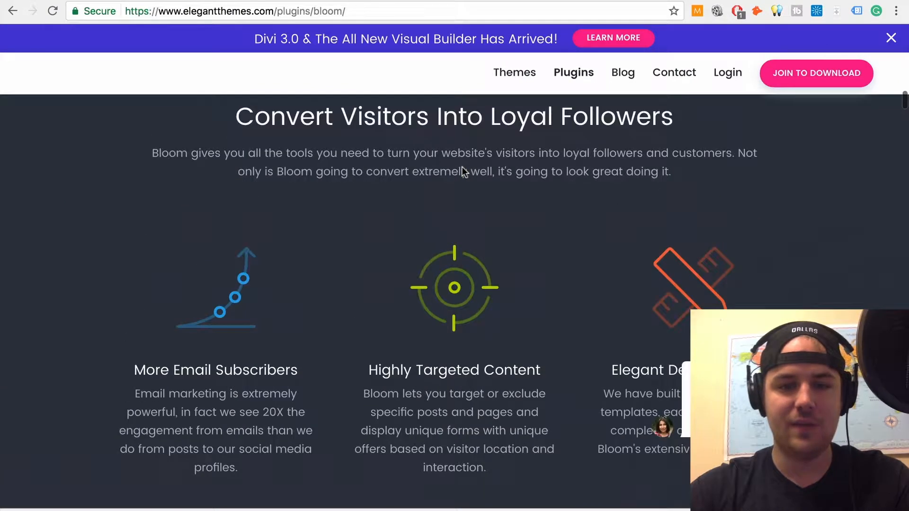
scroll(down, 3)
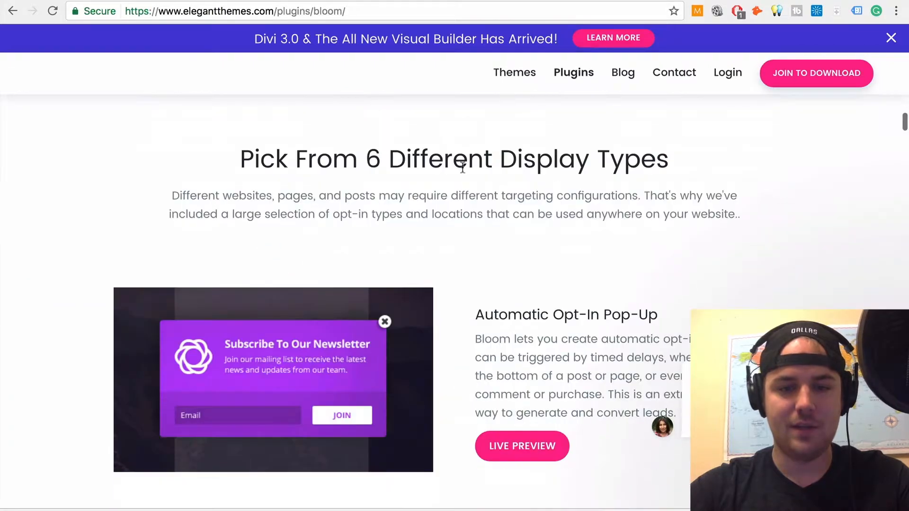
scroll(down, 3)
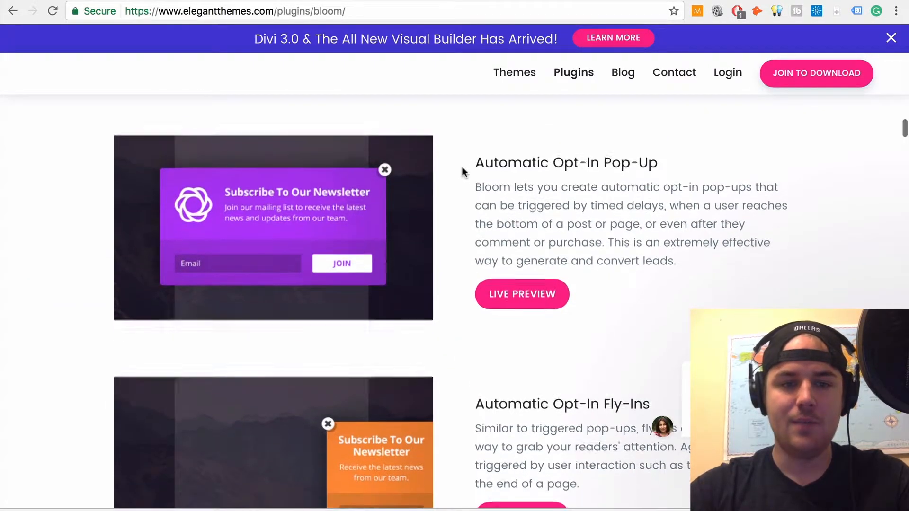
Scroll past the Pop-Up & Fly-In triggers to the 16 email marketing integrations.
scroll(down, 3)
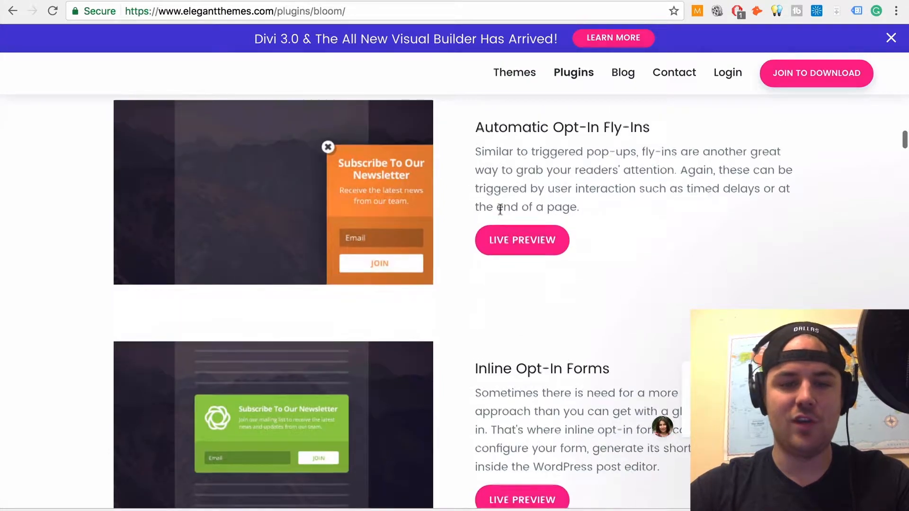
scroll(down, 3)
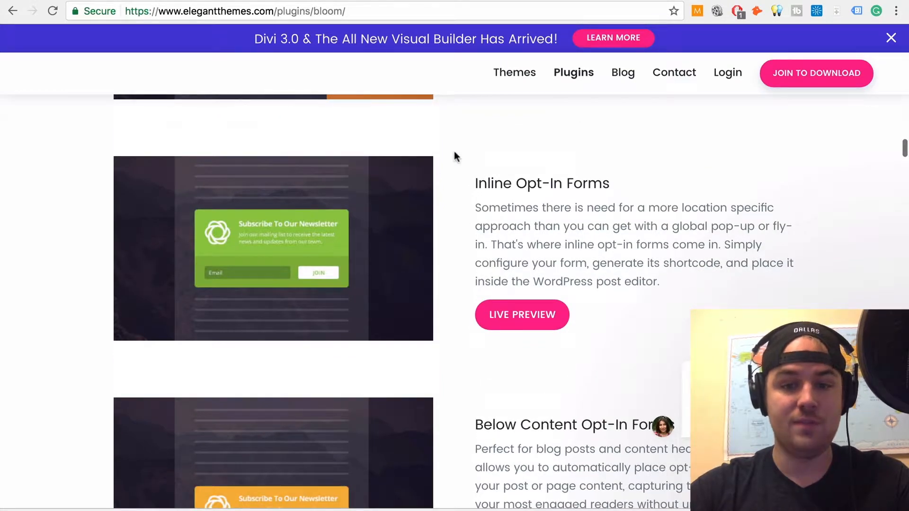
scroll(down, 3)
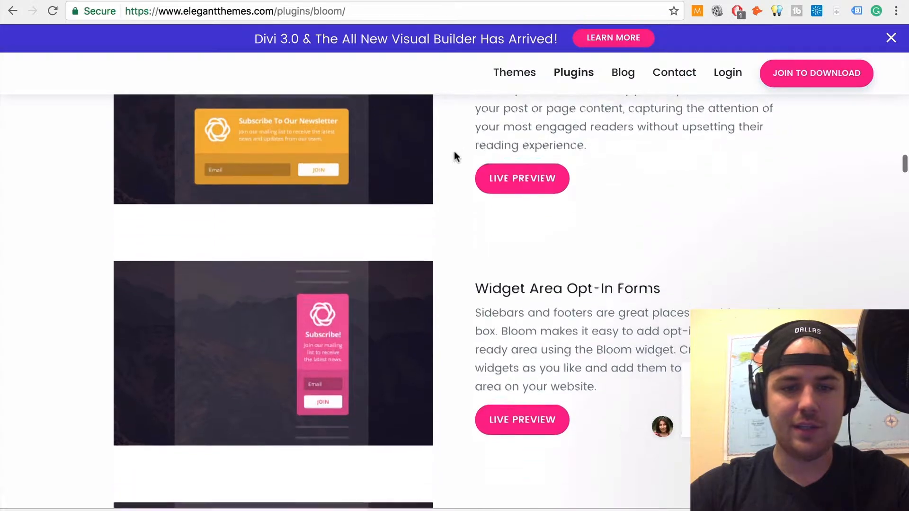
scroll(down, 3)
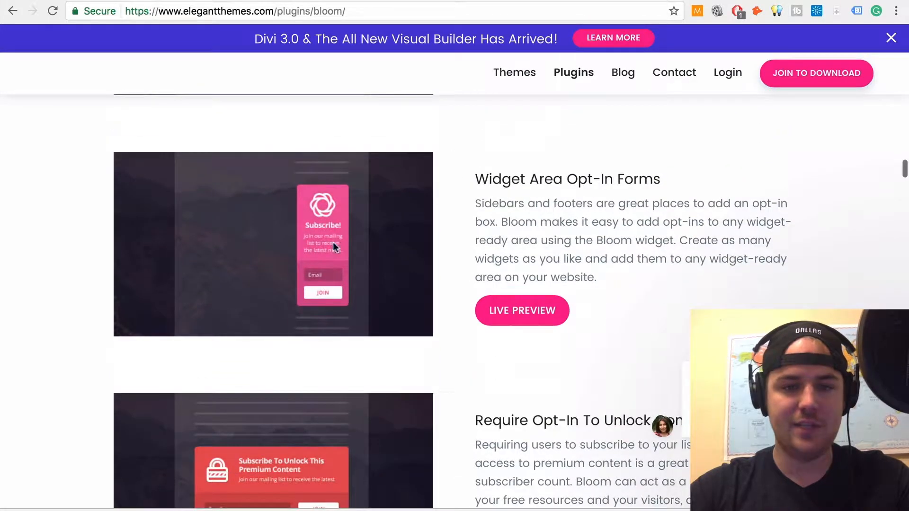
scroll(down, 3)
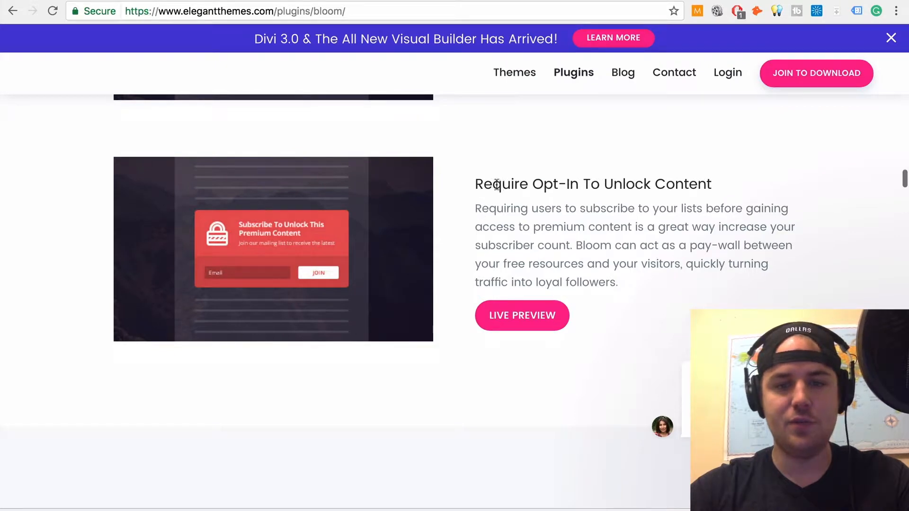
scroll(down, 3)
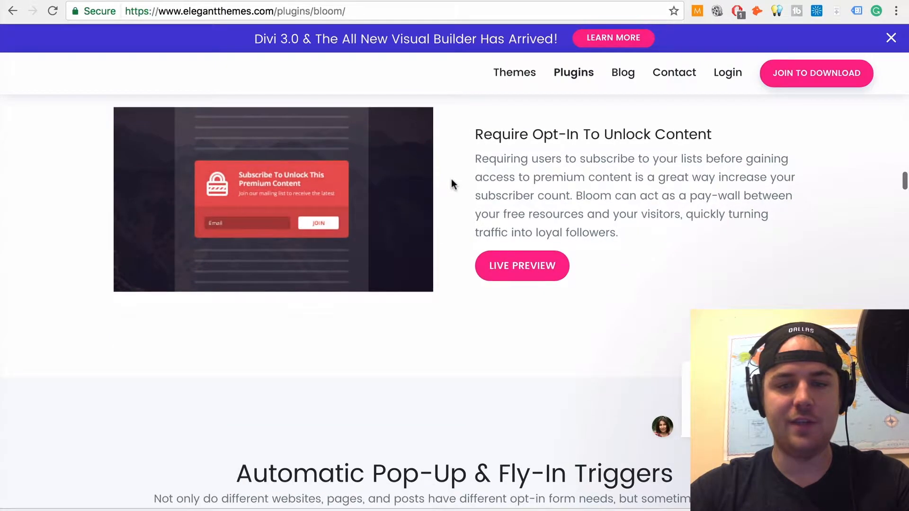
scroll(down, 3)
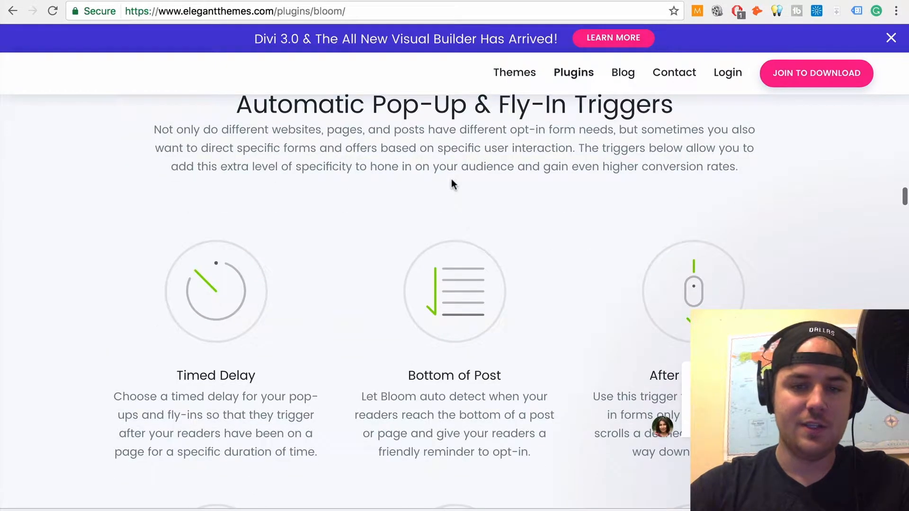
scroll(down, 3)
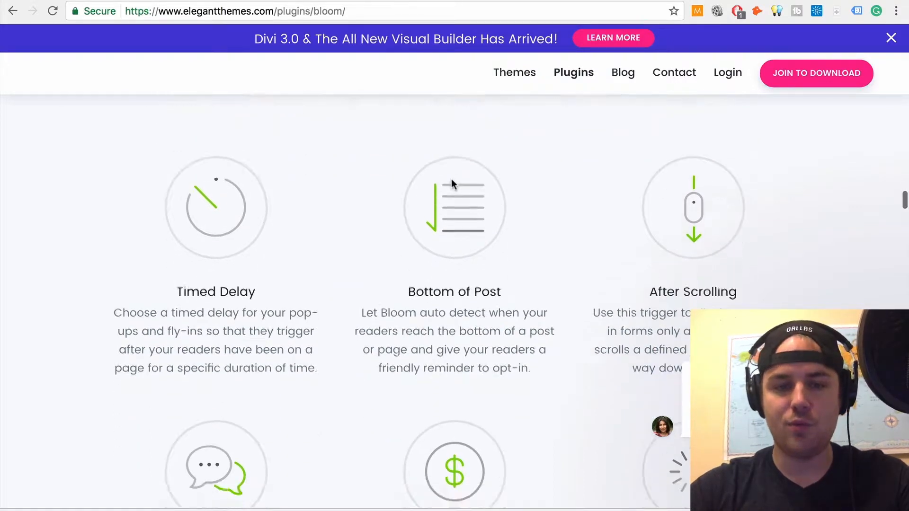
scroll(down, 3)
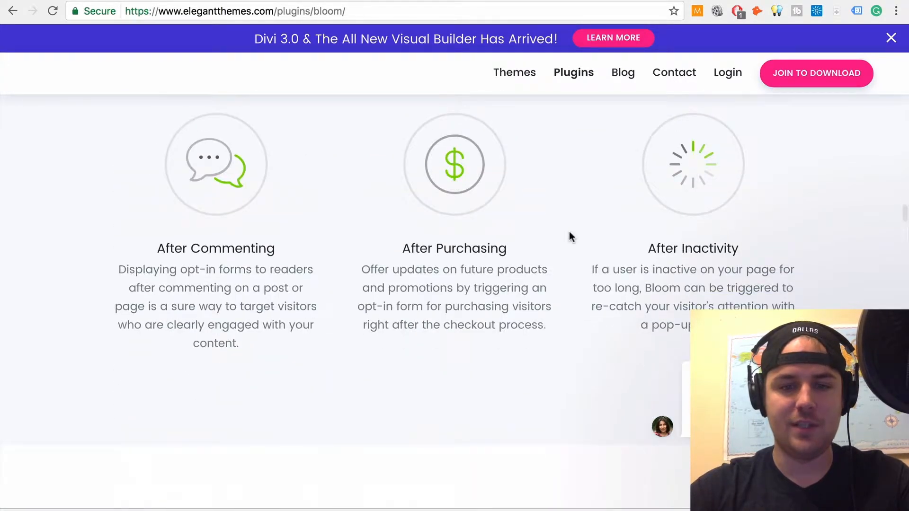
scroll(down, 3)
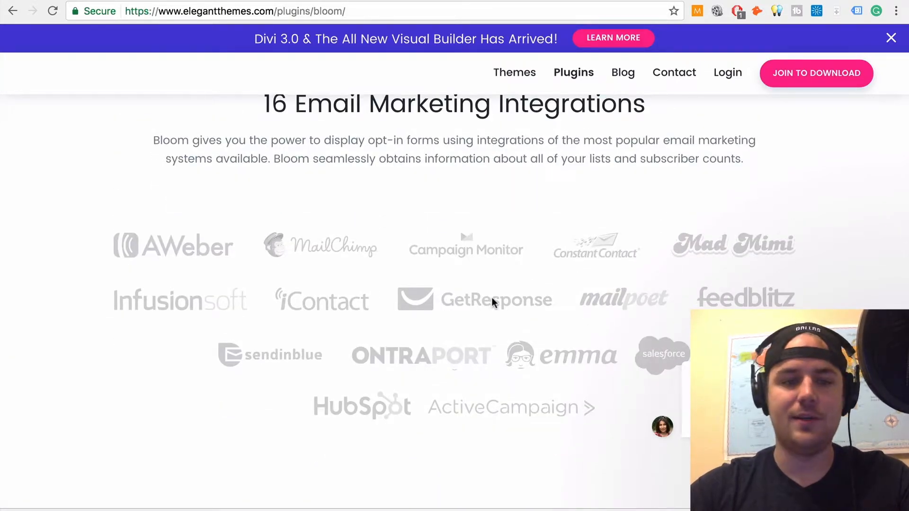
mouse_move(444, 222)
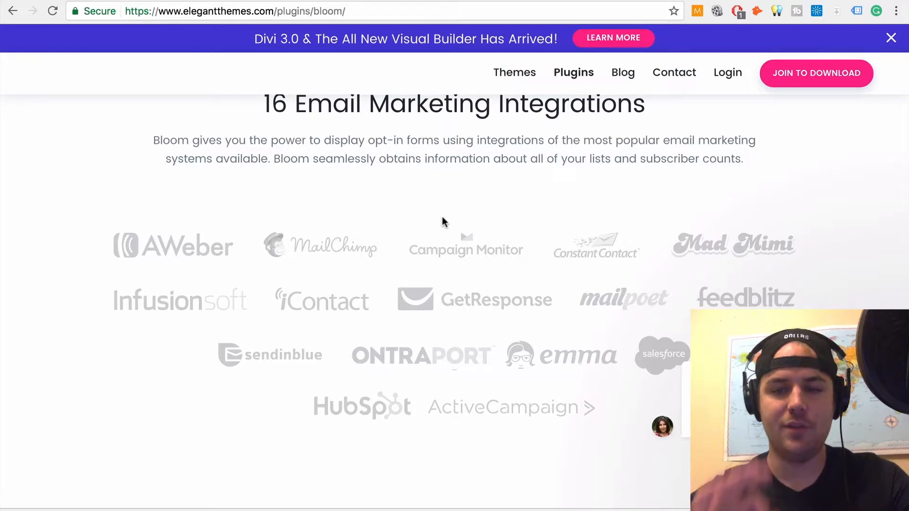
Scroll past templates, orientations, borders, account tracking and statistics, then follow Sign Up Today.
scroll(down, 3)
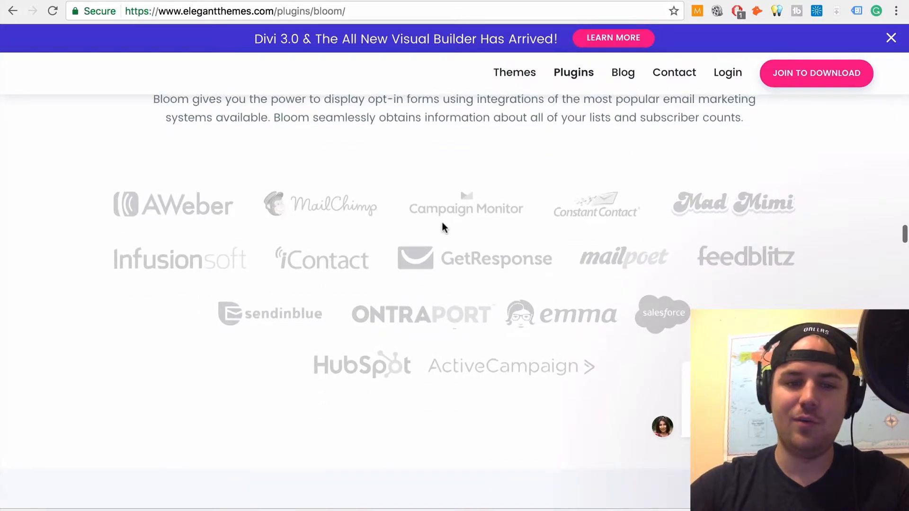
scroll(up, 3)
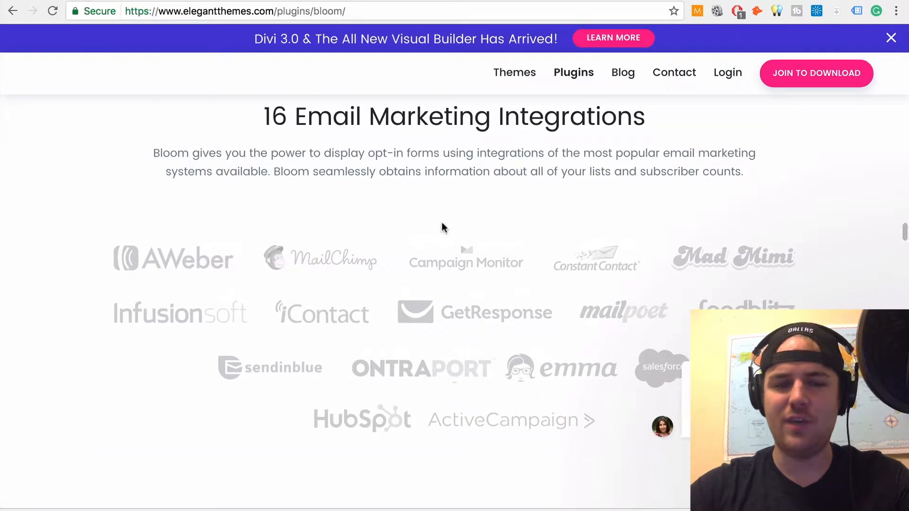
scroll(down, 3)
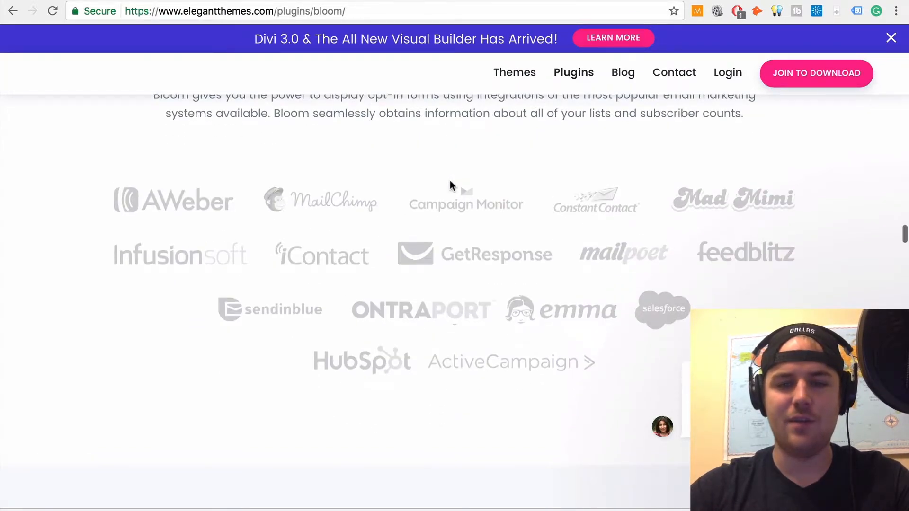
scroll(down, 3)
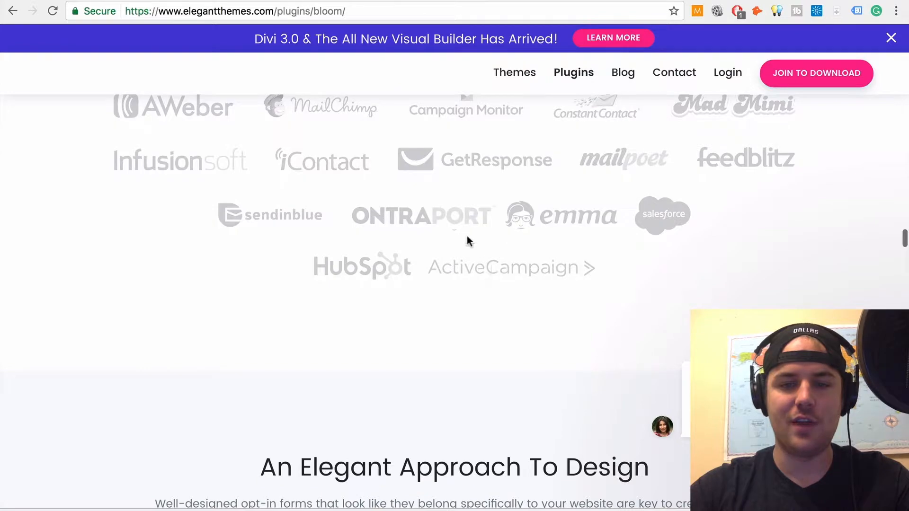
scroll(down, 3)
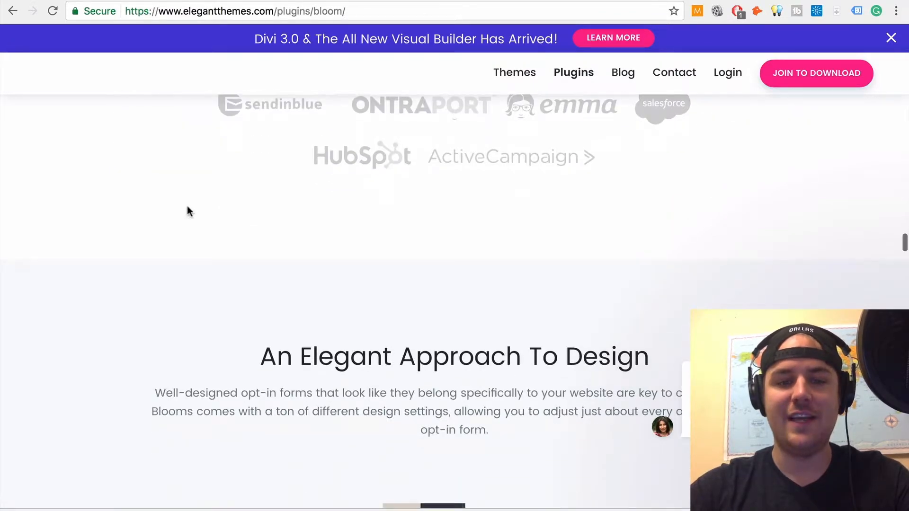
scroll(down, 3)
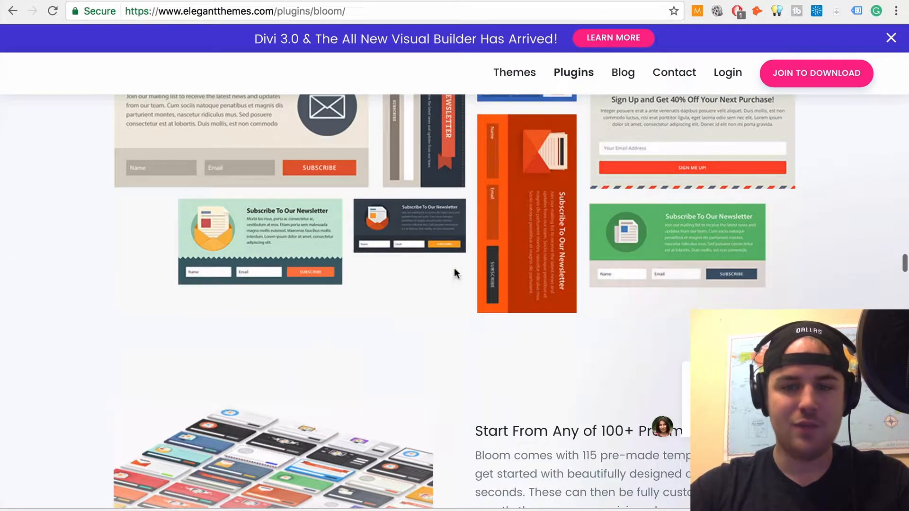
scroll(down, 3)
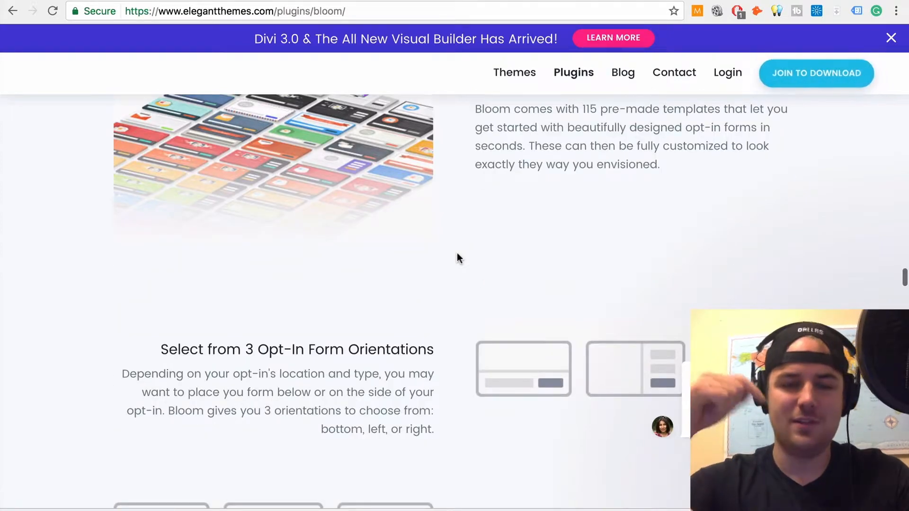
scroll(down, 3)
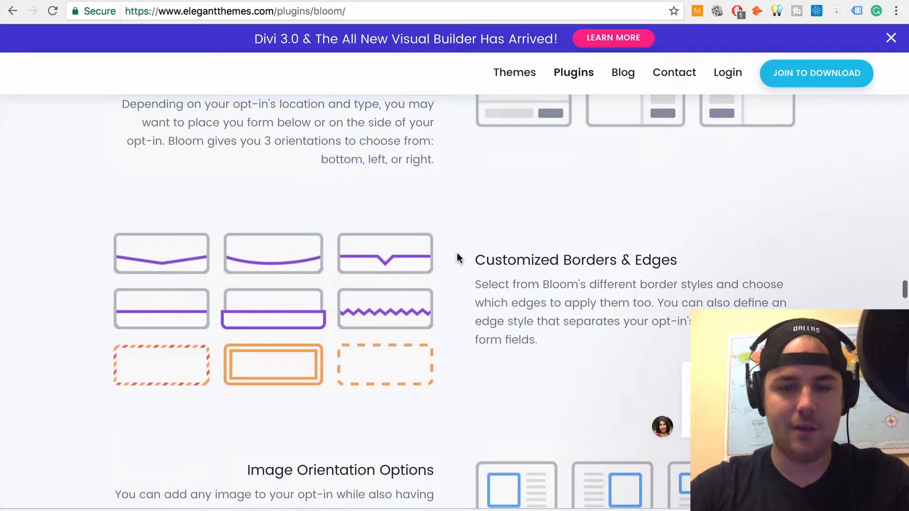
scroll(down, 3)
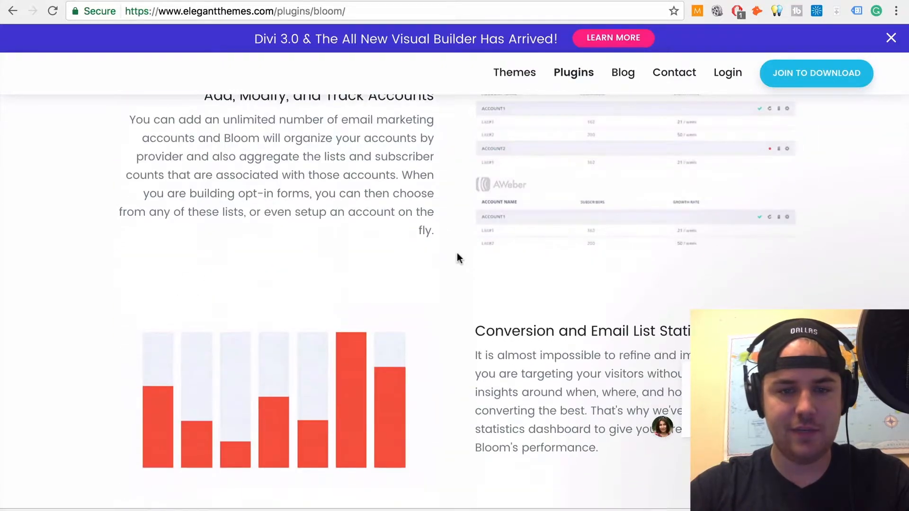
scroll(down, 3)
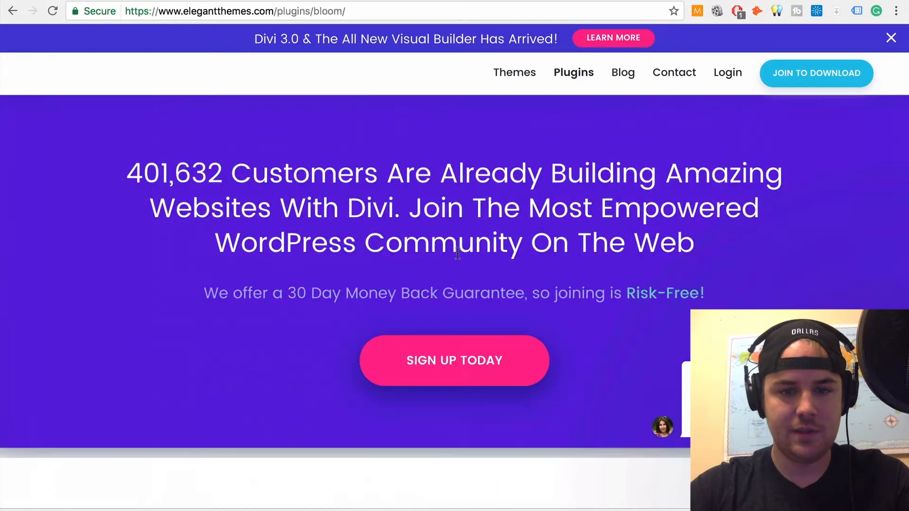
click(454, 360)
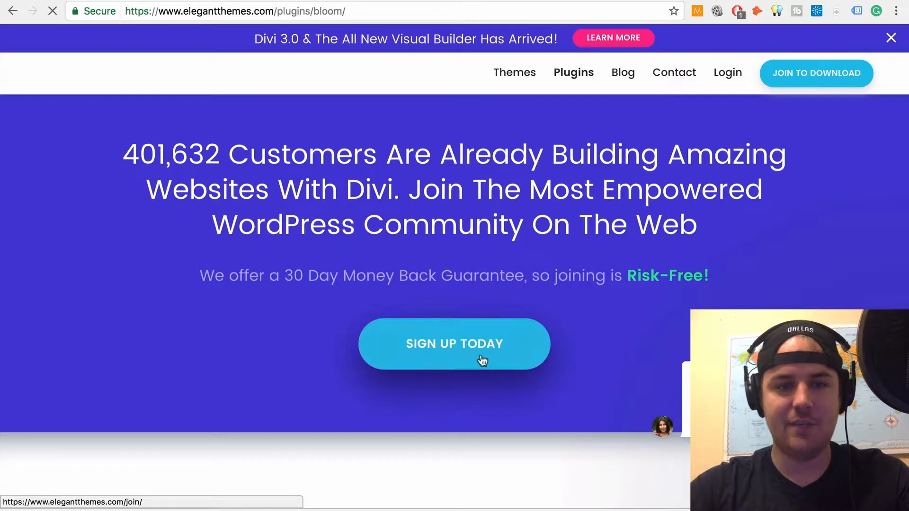
Scroll the join page to the $89 Yearly and $249 Lifetime Access cards.
click(454, 343)
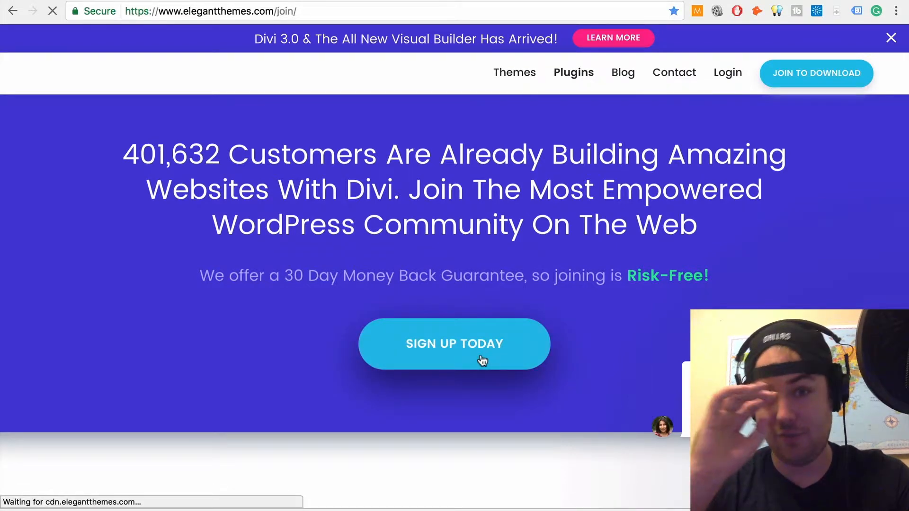
click(454, 343)
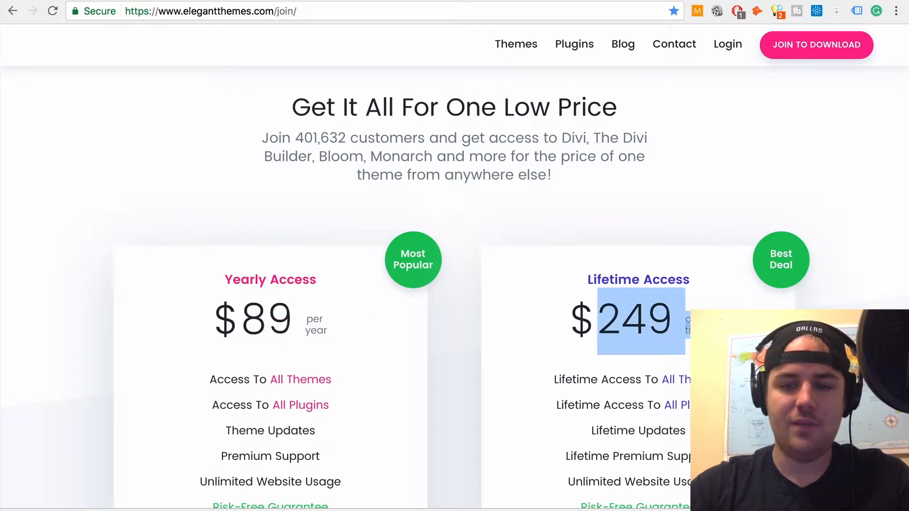
scroll(down, 3)
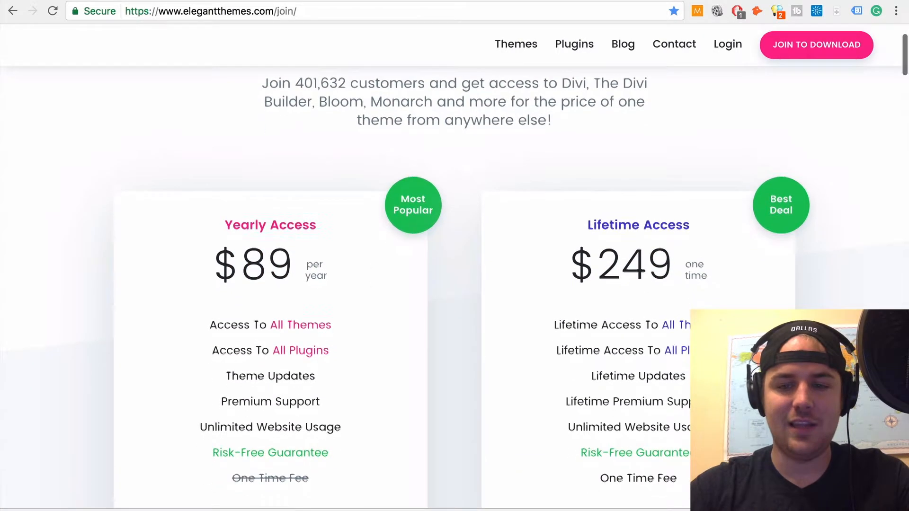
scroll(down, 3)
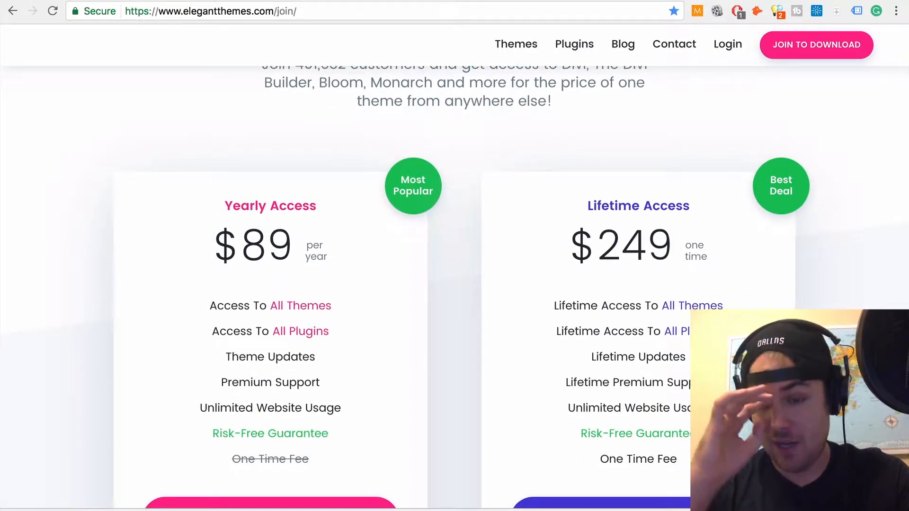
scroll(down, 3)
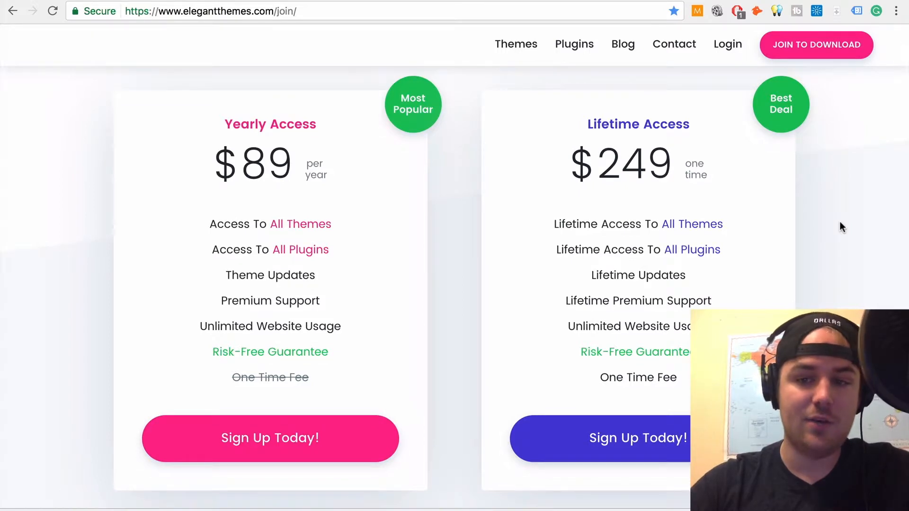
mouse_move(269, 300)
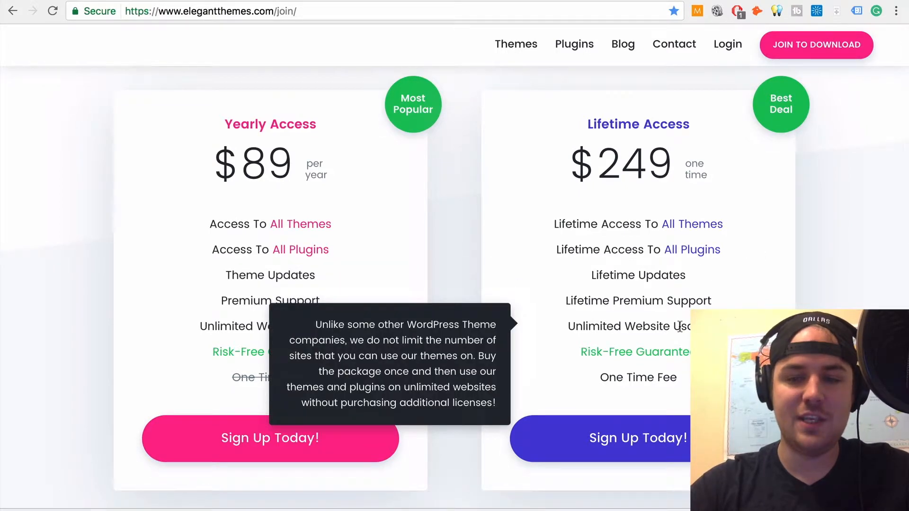
double_click(623, 326)
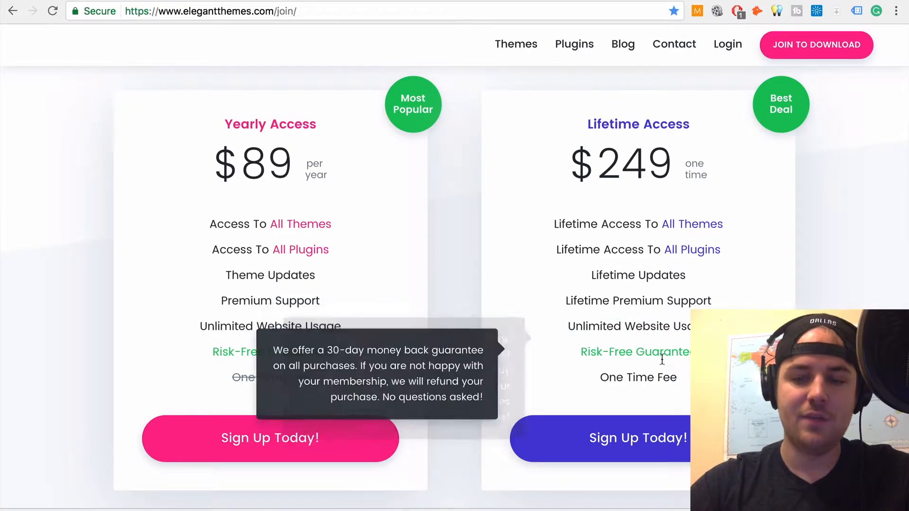
mouse_move(854, 236)
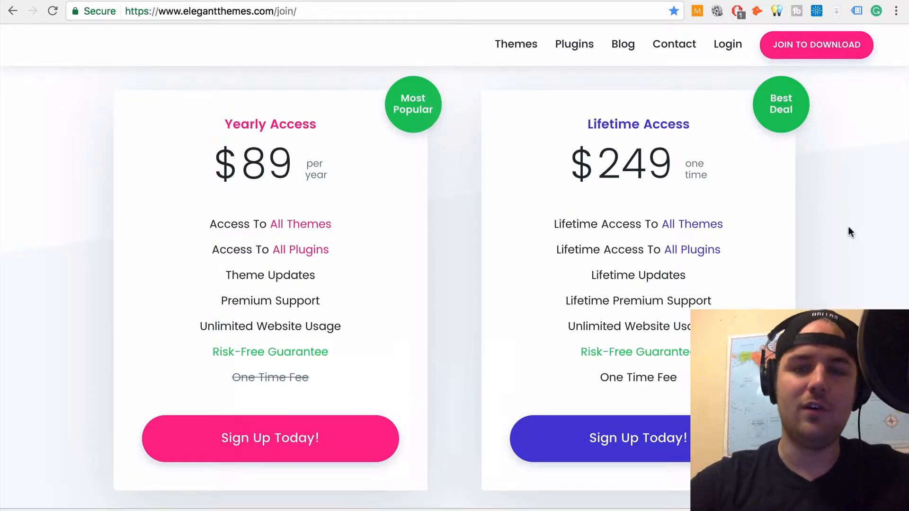
mouse_move(821, 227)
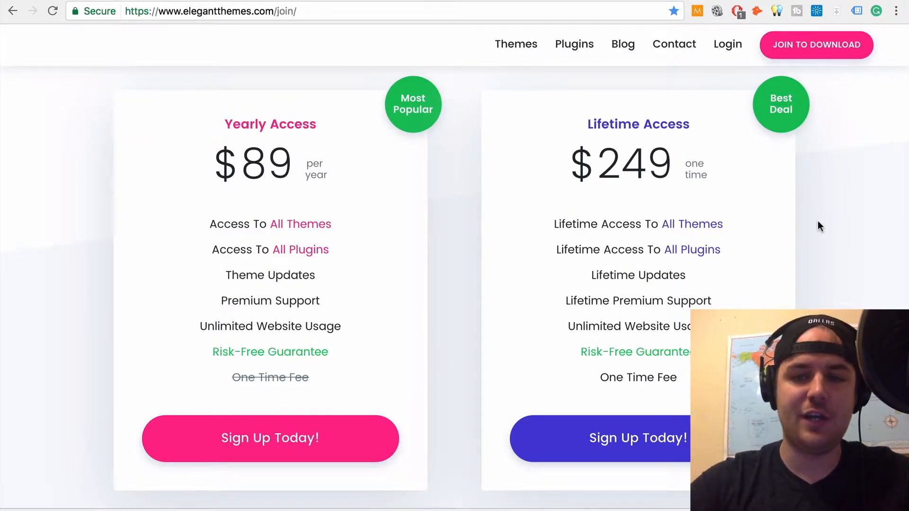
mouse_move(713, 184)
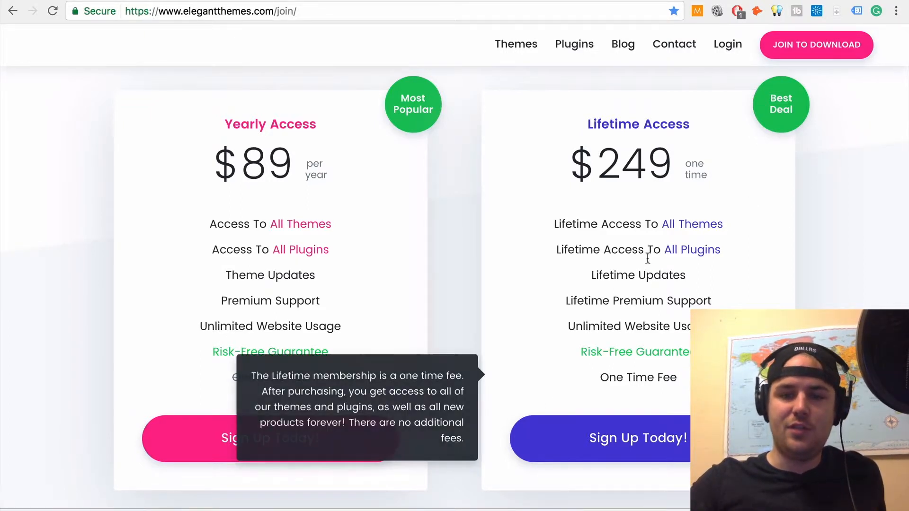
mouse_move(891, 294)
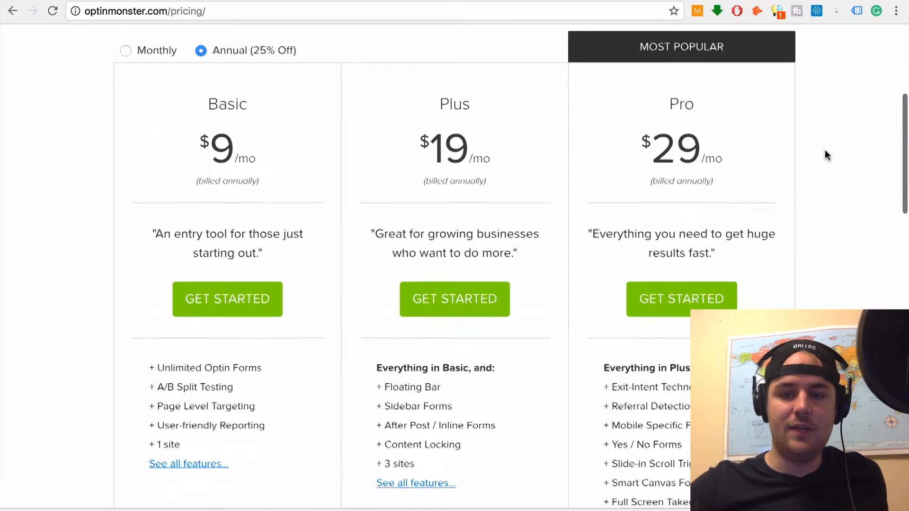
Scroll through OptinMonster's Basic, Plus and Pro plan features and money-back guarantee.
scroll(down, 3)
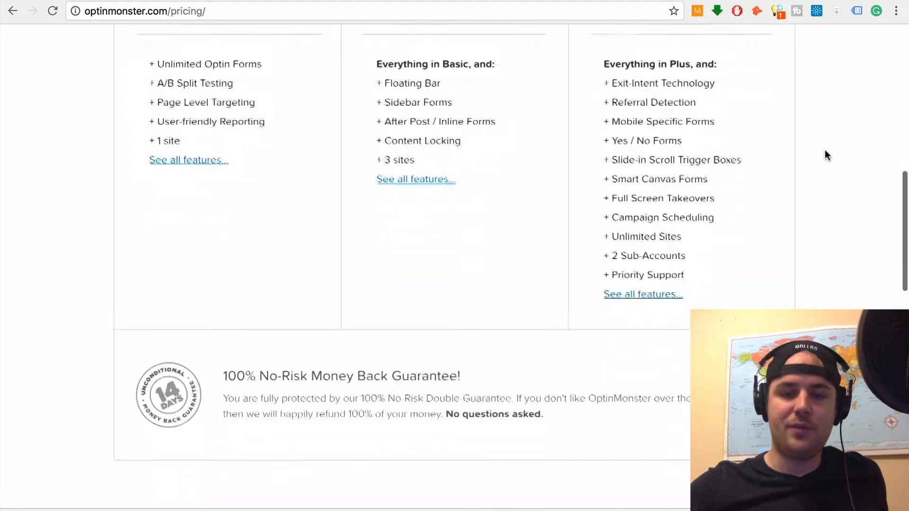
scroll(up, 3)
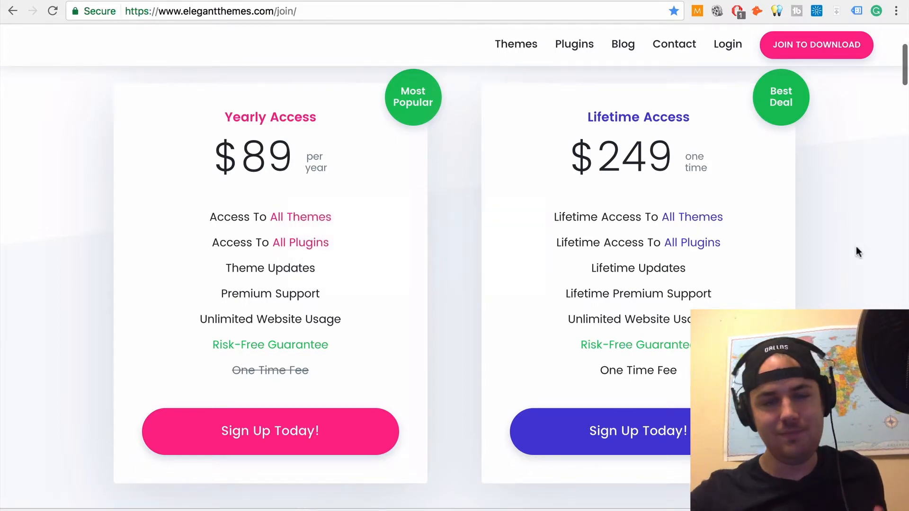
Scroll slightly on the join page, staying on the $89 Yearly and $249 Lifetime plans.
scroll(down, 3)
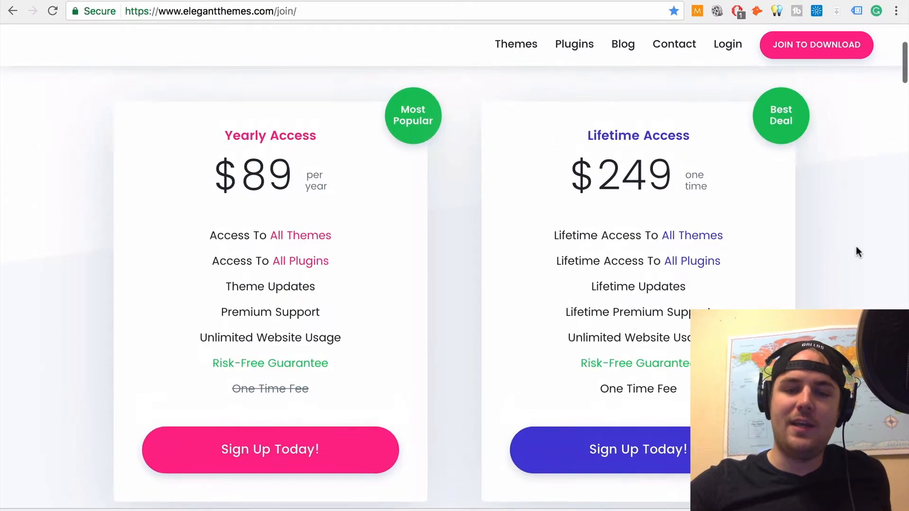
scroll(up, 3)
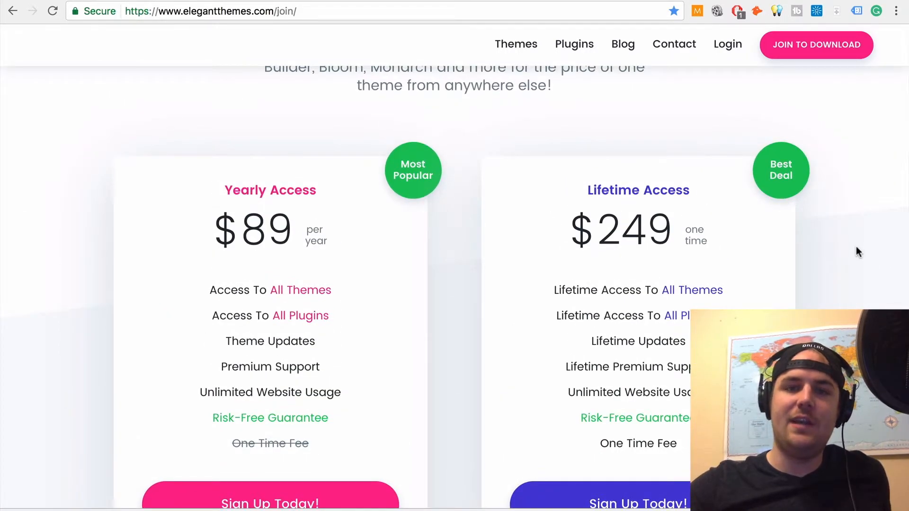
scroll(down, 3)
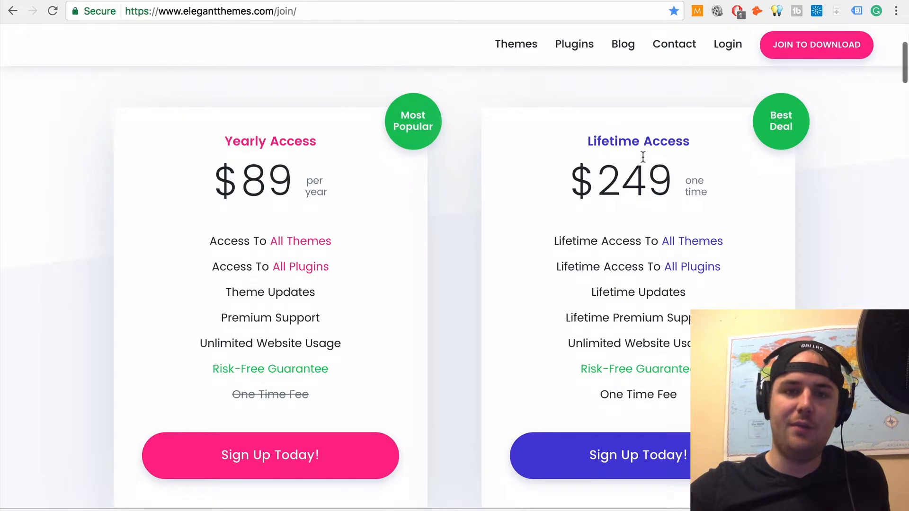
mouse_move(840, 197)
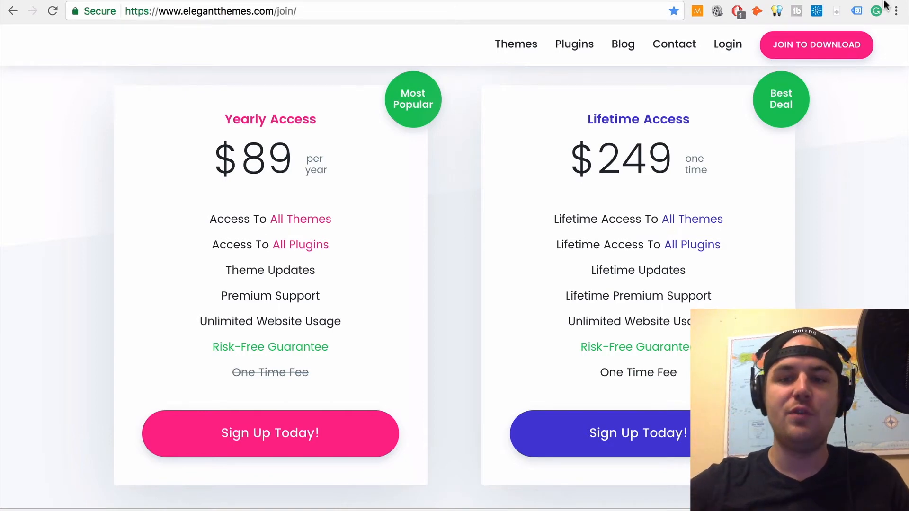
mouse_move(856, 152)
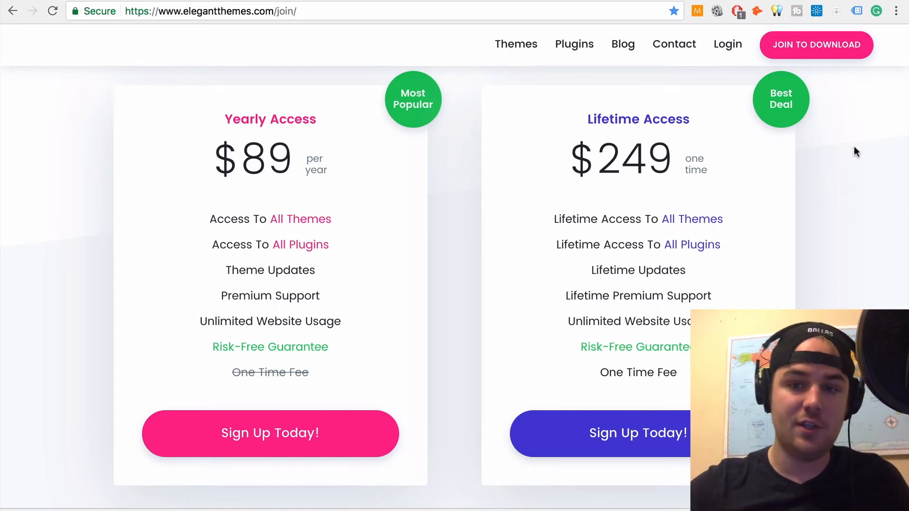